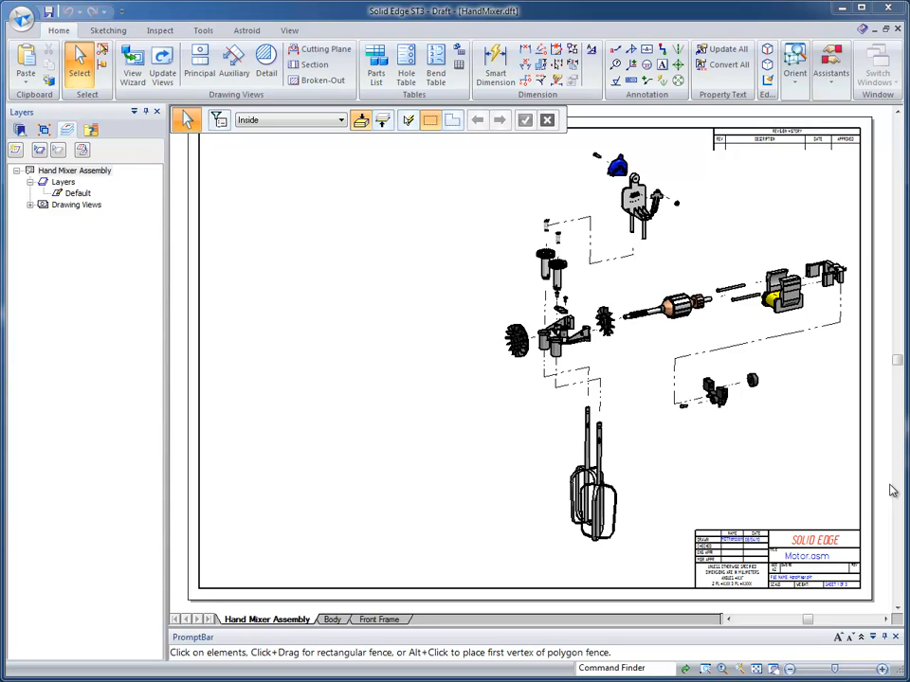
pyautogui.moveTo(692, 174)
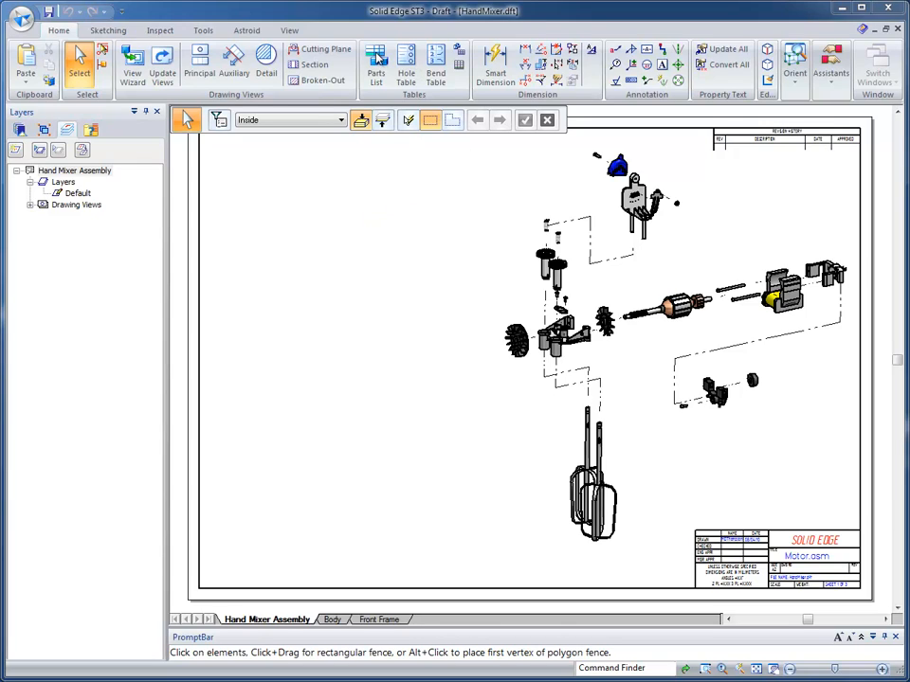
# - Select the exploded hand mixer assembly view to bring up its parts list properties
pyautogui.click(377, 59)
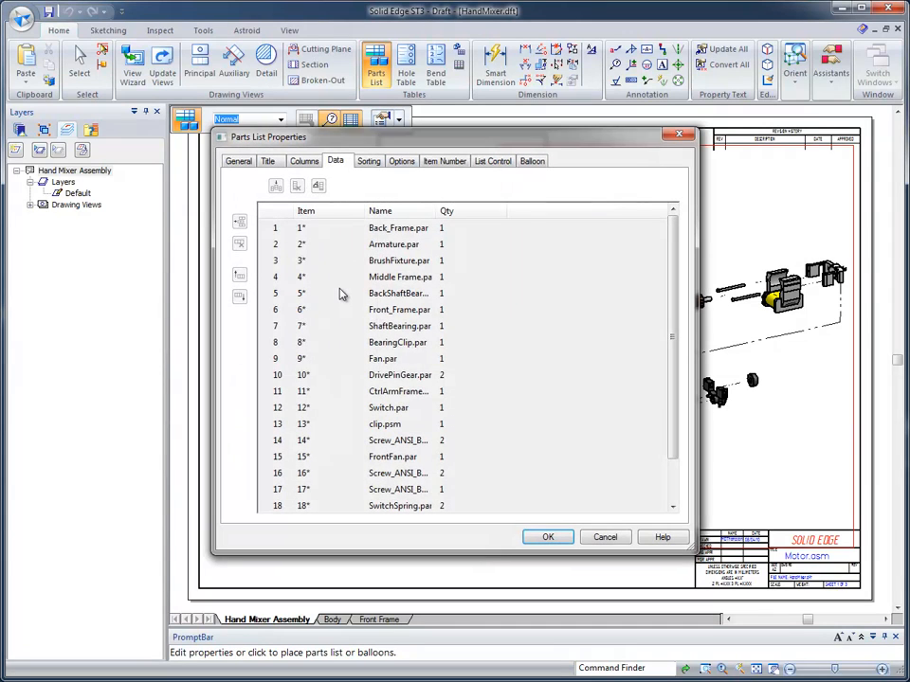
# - Apply a saved settings preset to the parts list from its General settings
pyautogui.click(239, 159)
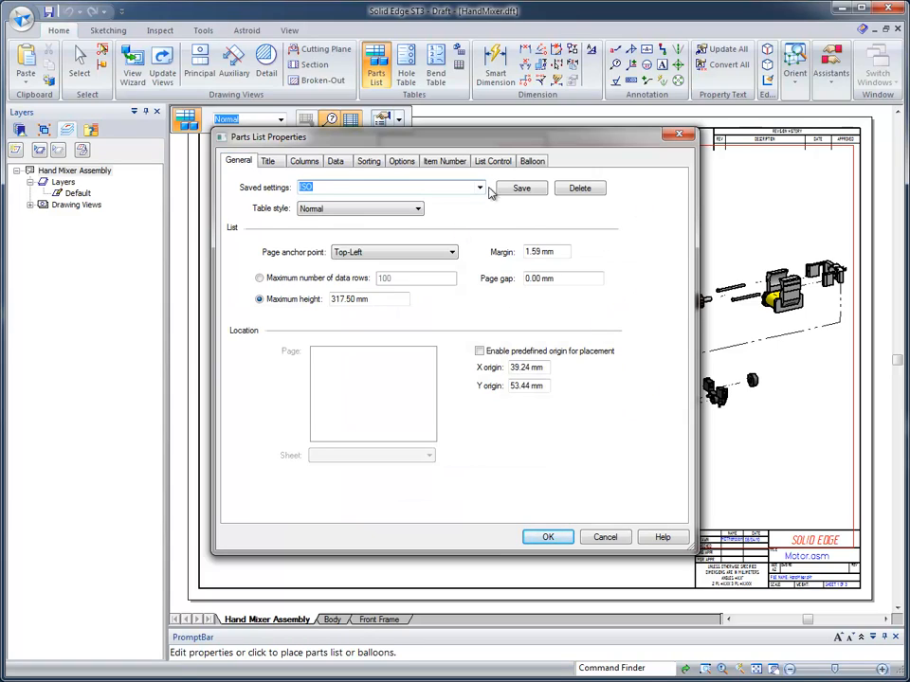
pyautogui.click(477, 188)
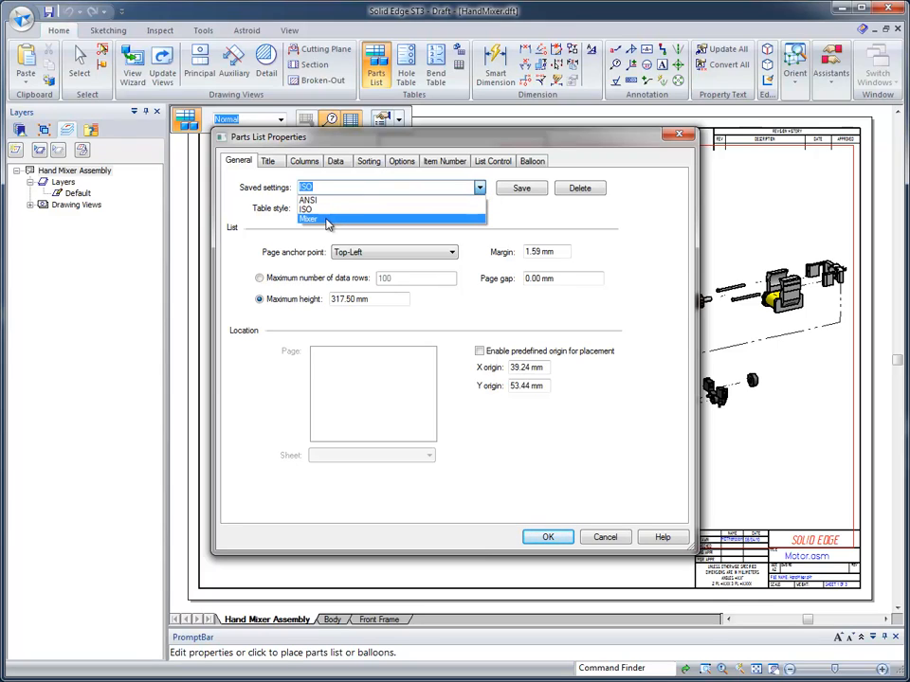
pyautogui.click(326, 220)
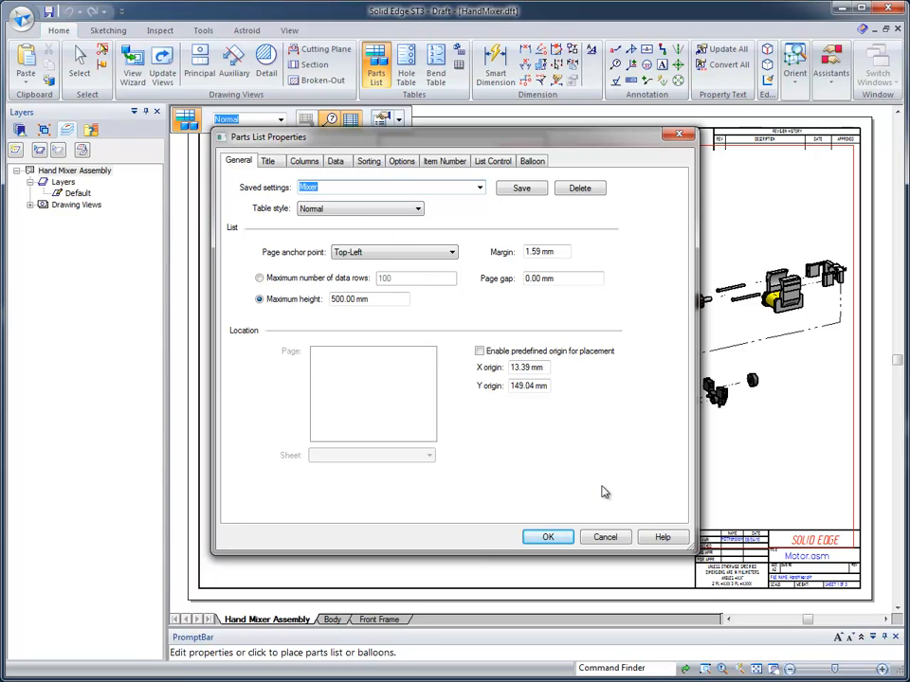
pyautogui.moveTo(610, 487)
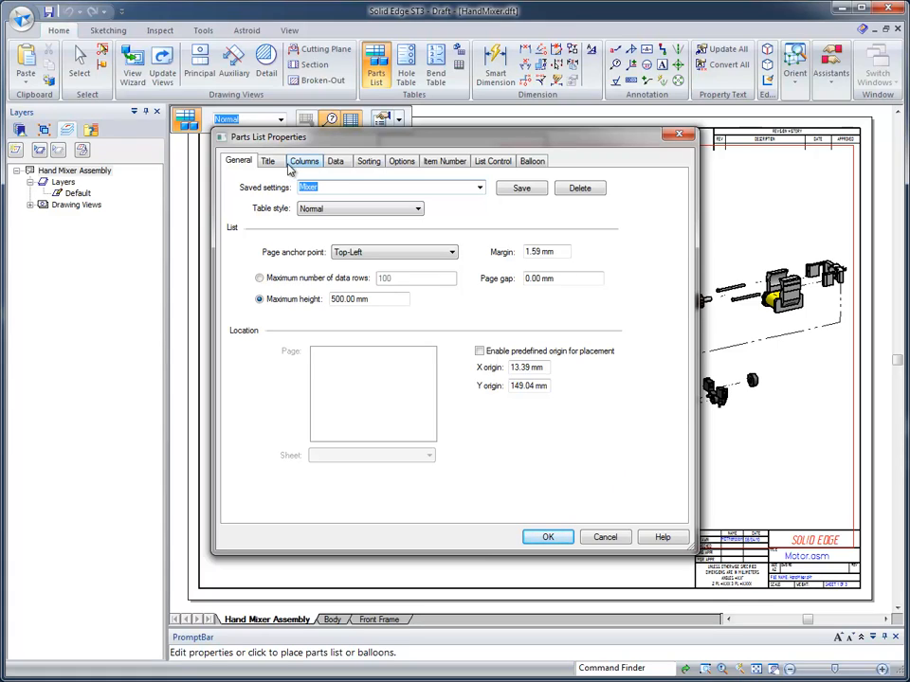
# - Set the parts list header title text to 'Mixer Assy'
pyautogui.click(269, 159)
pyautogui.write('M')
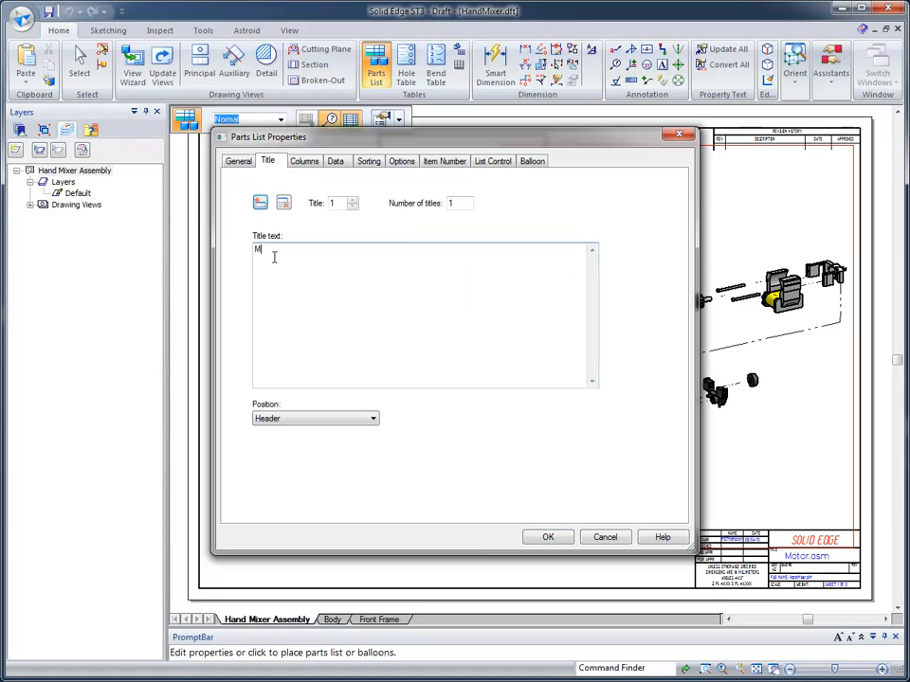
pyautogui.write('ixer')
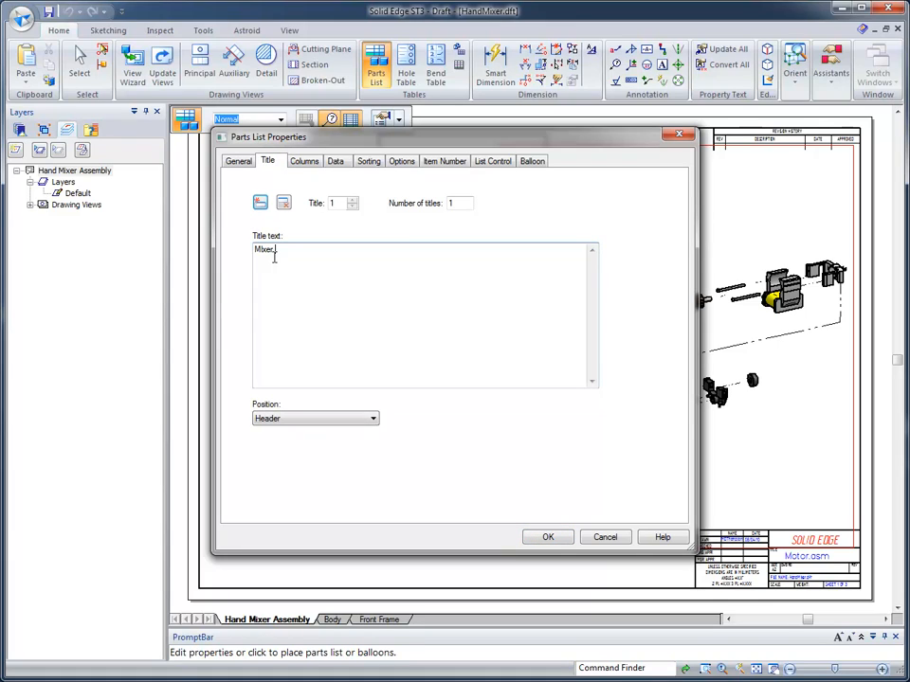
pyautogui.write('Assy')
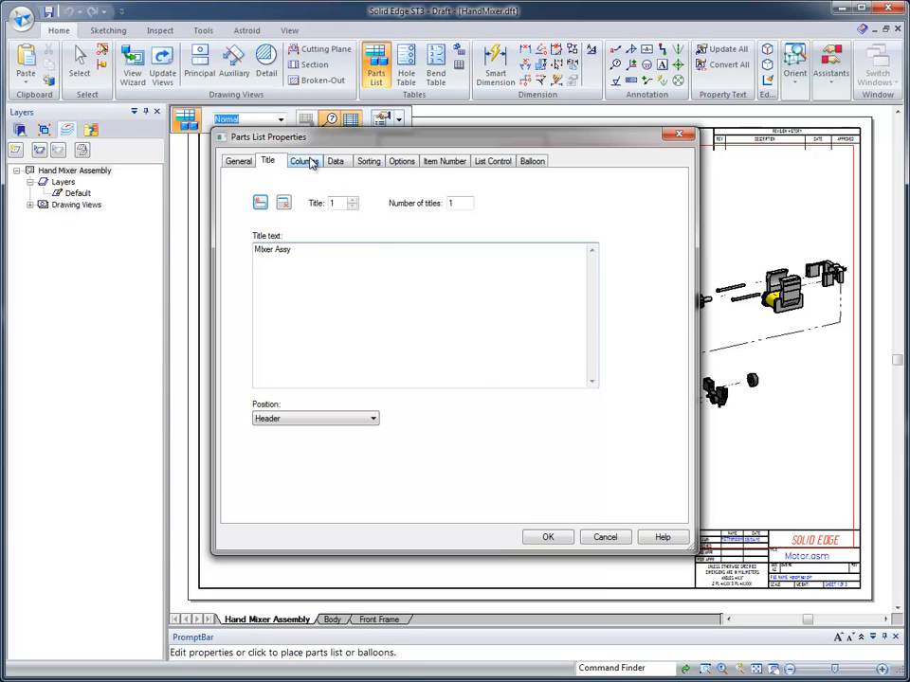
# - Enter 'Check Dims' in the User Defined column for the first parts list row
pyautogui.click(304, 160)
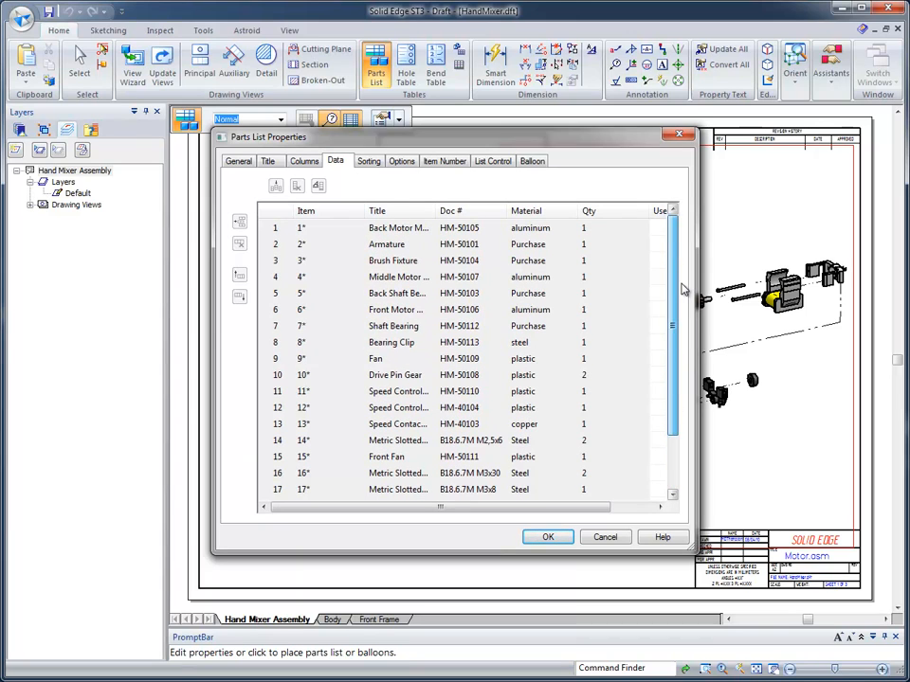
pyautogui.hscroll(3)
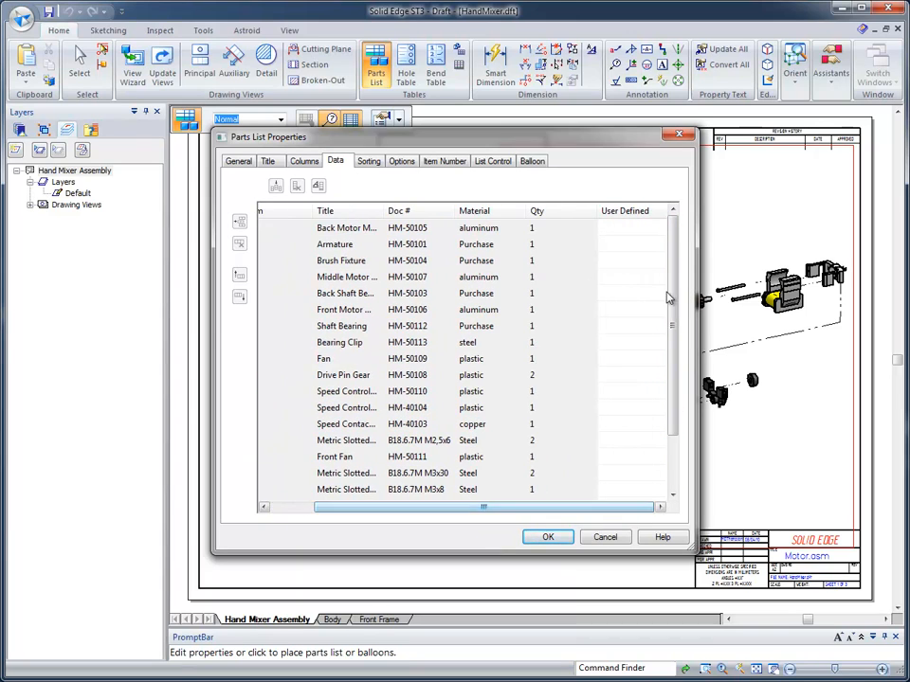
pyautogui.moveTo(633, 254)
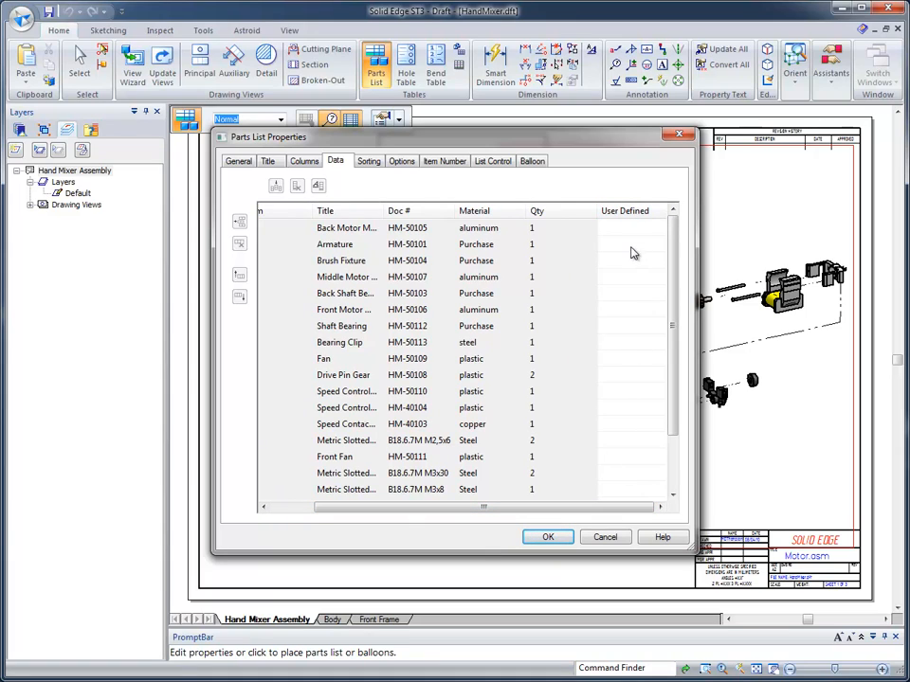
pyautogui.moveTo(334, 245)
pyautogui.write('C')
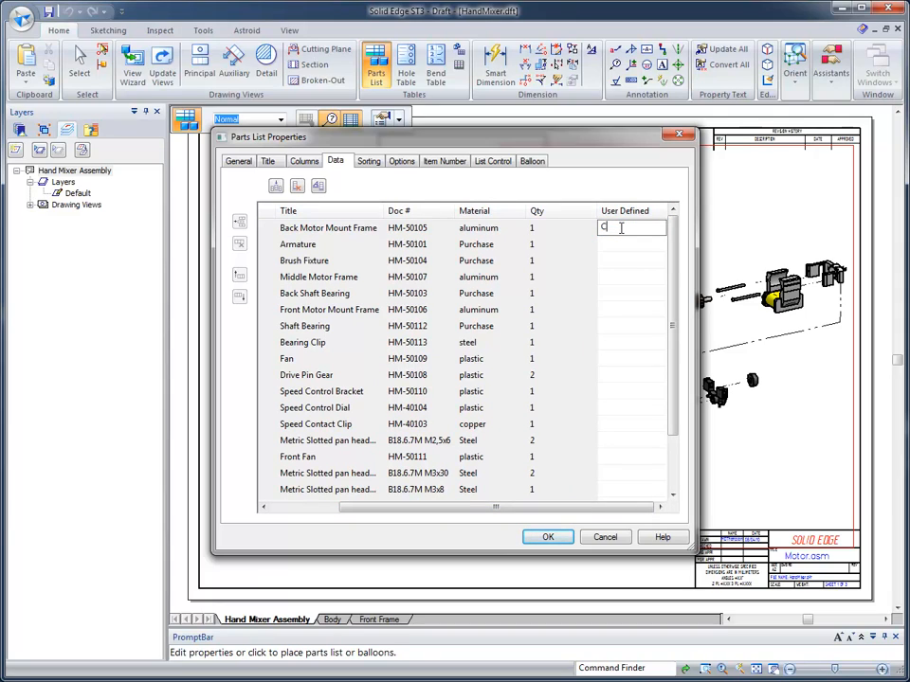
pyautogui.write('heck')
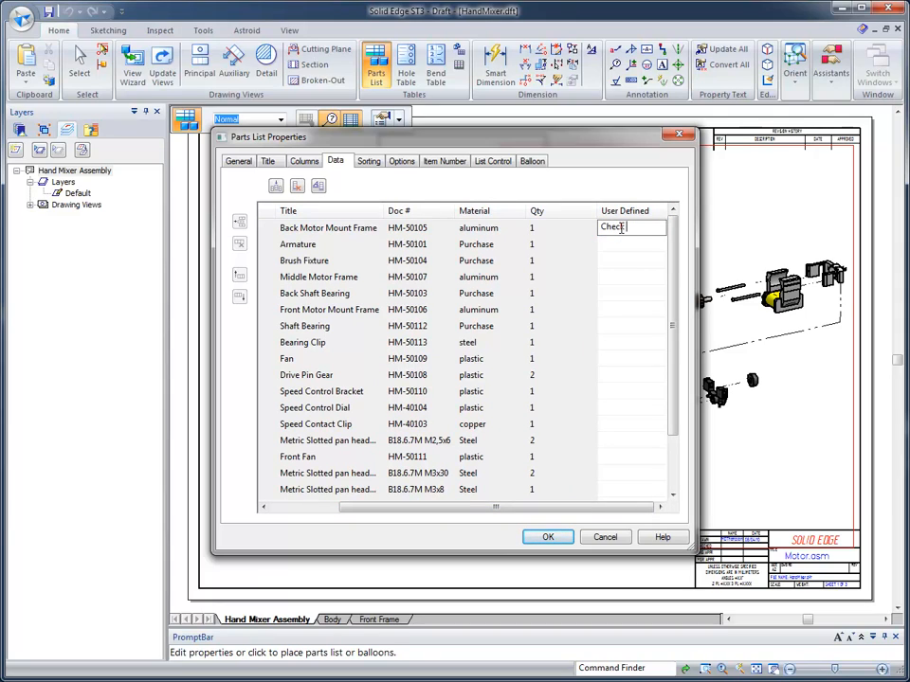
pyautogui.write('Dims')
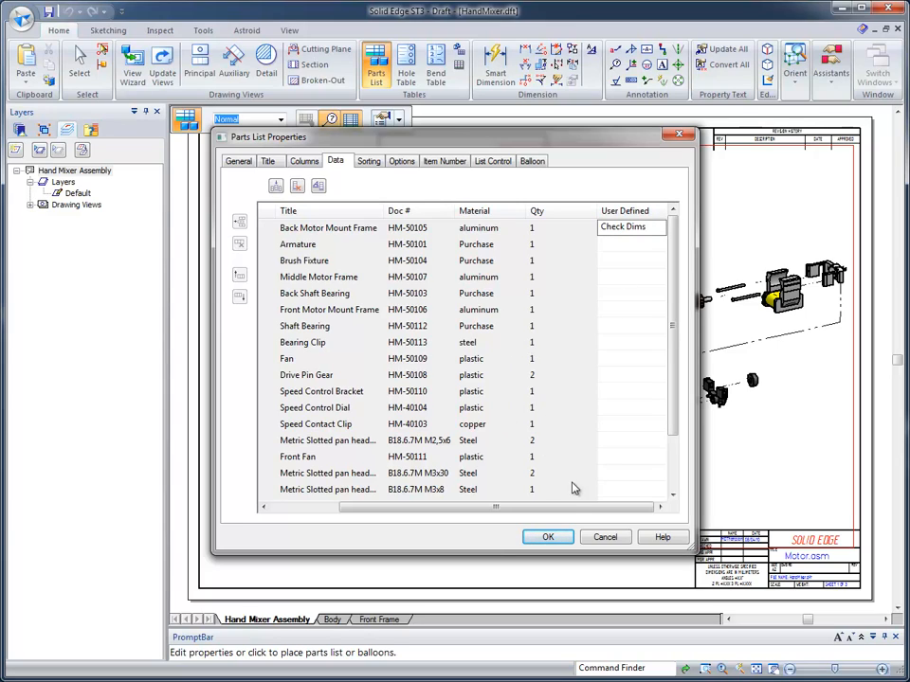
# - Review the sort criteria, then show the item-number and component options
pyautogui.click(368, 159)
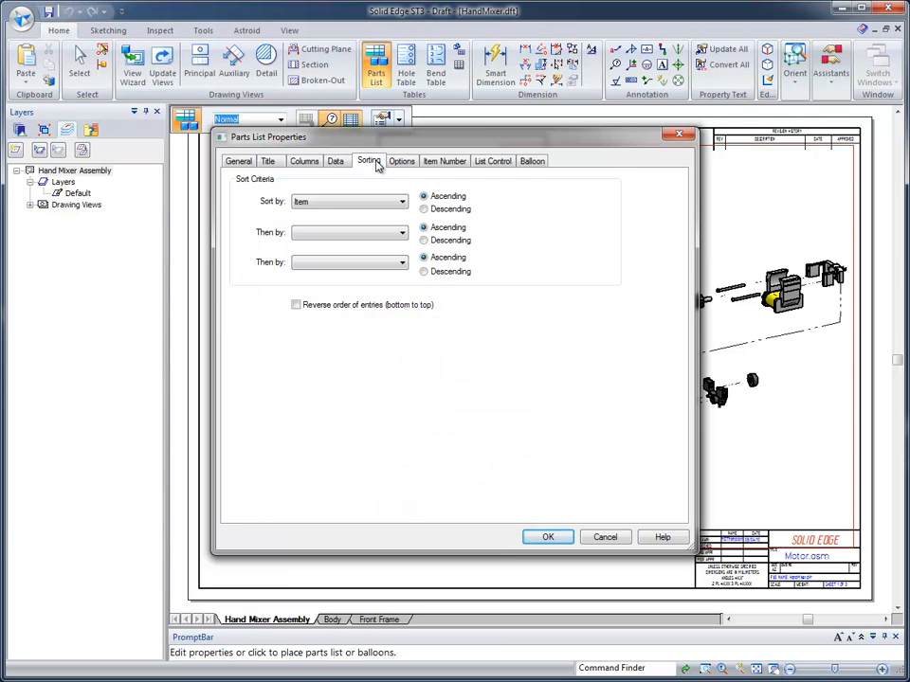
pyautogui.click(402, 159)
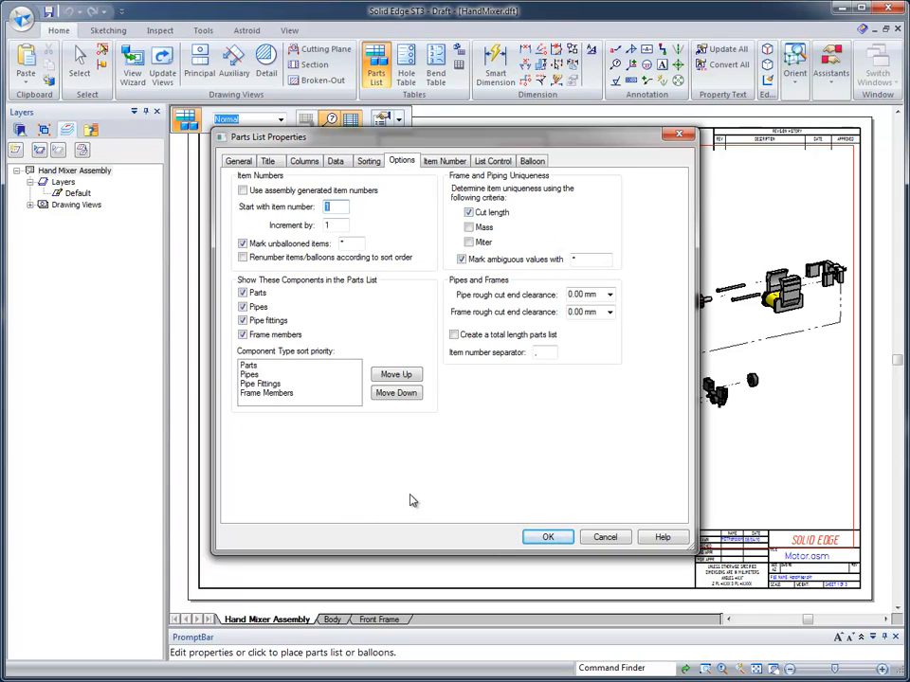
pyautogui.moveTo(592, 290)
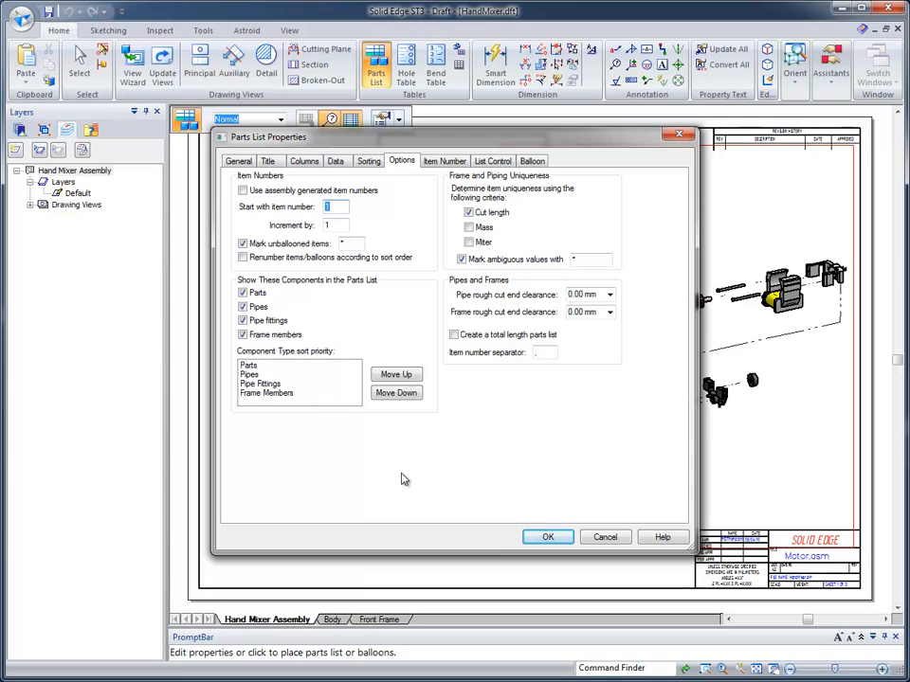
pyautogui.moveTo(293, 288)
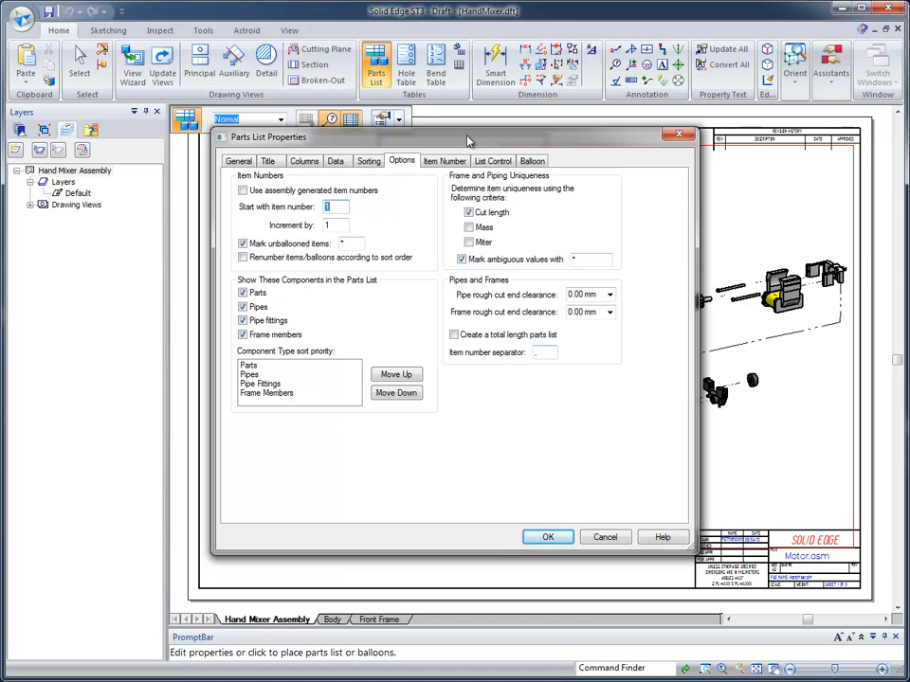
# - Acknowledge the conflicting item numbers warning and select the duplicate row to renumber it
pyautogui.click(444, 160)
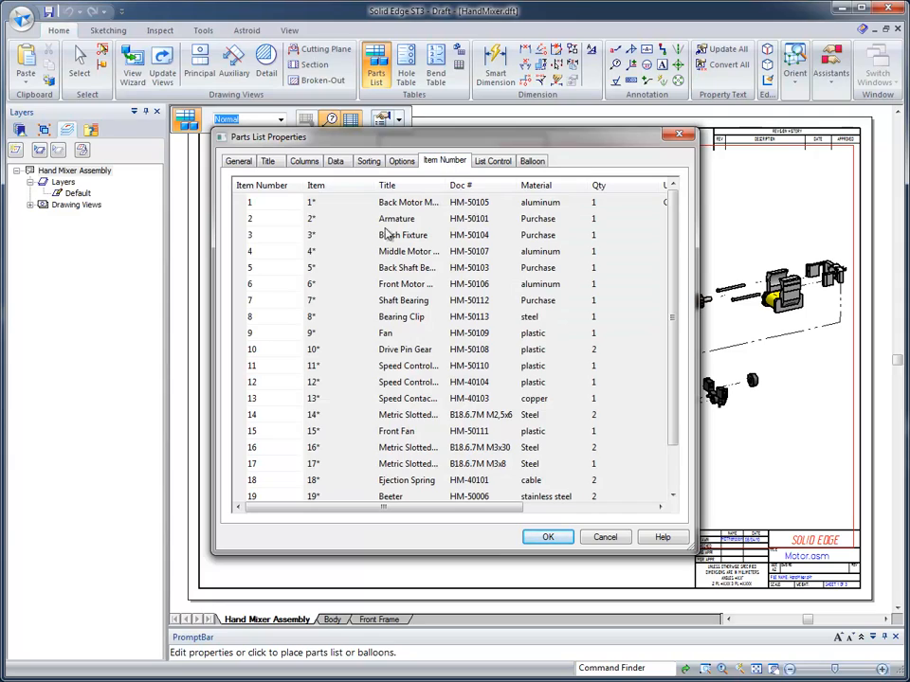
pyautogui.click(270, 314)
pyautogui.write('9')
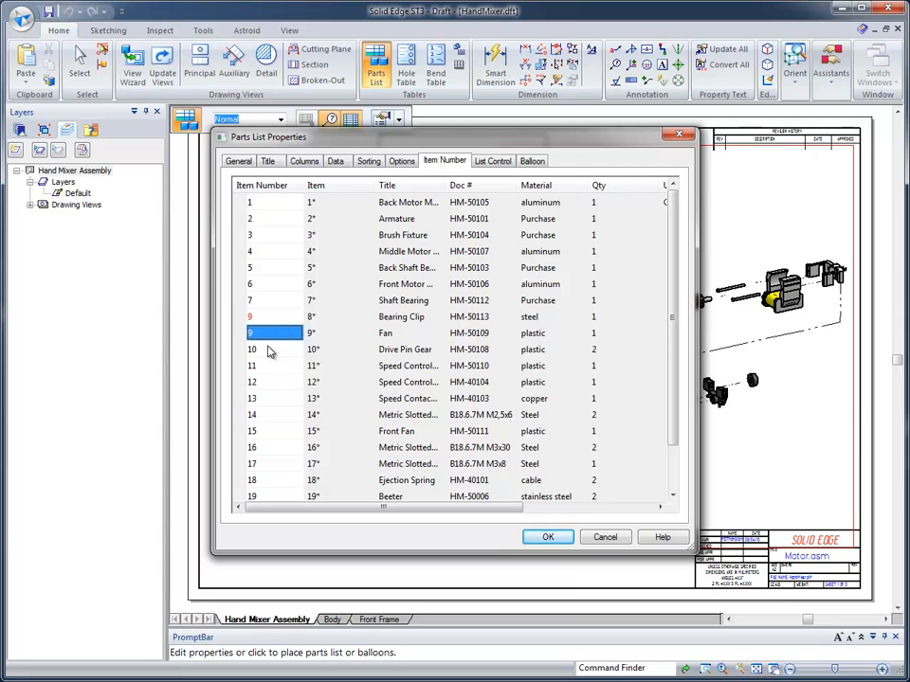
pyautogui.click(269, 349)
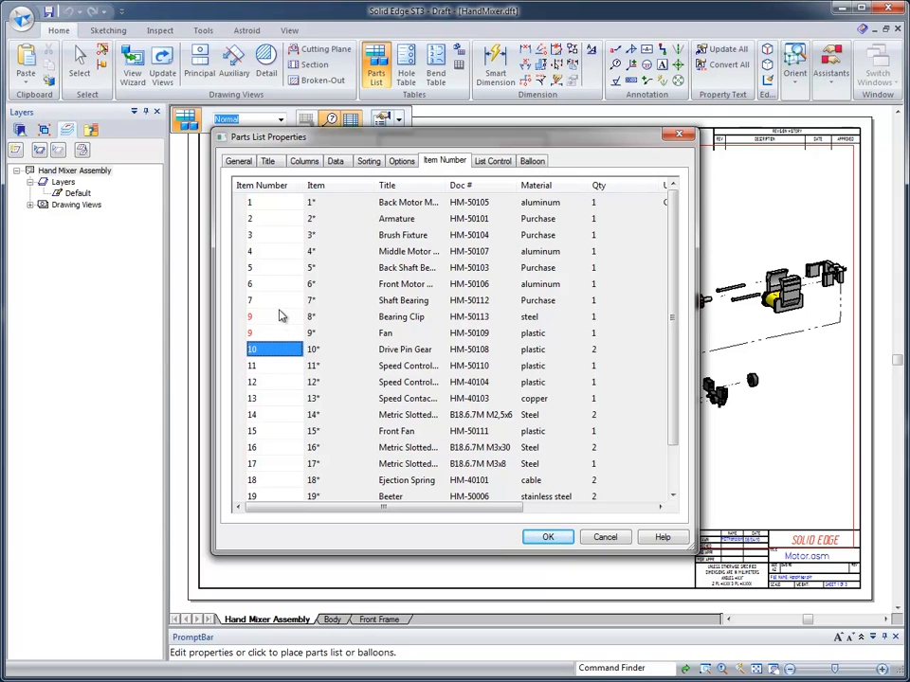
pyautogui.click(547, 536)
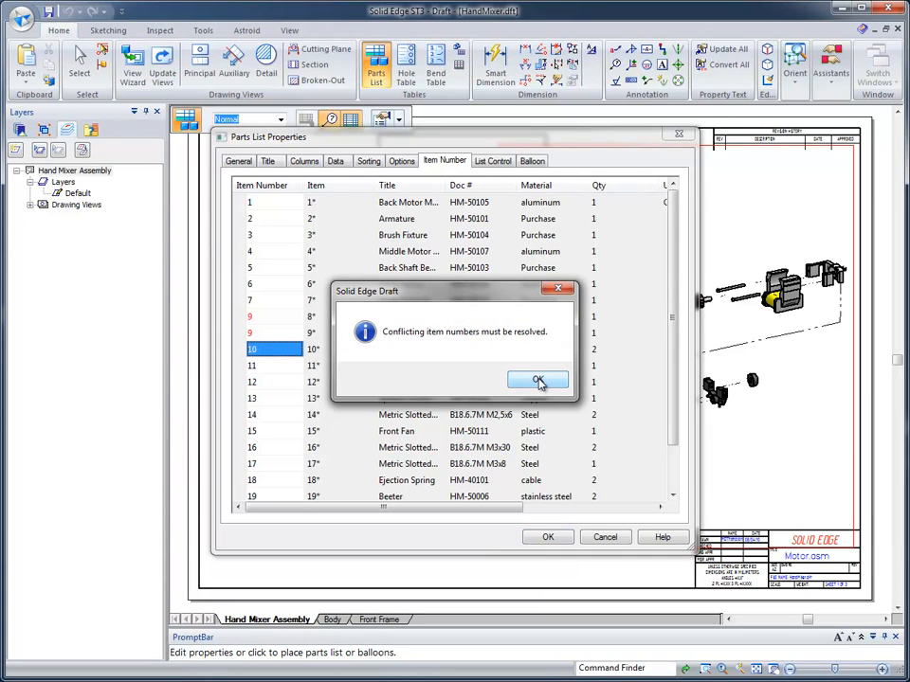
pyautogui.click(538, 379)
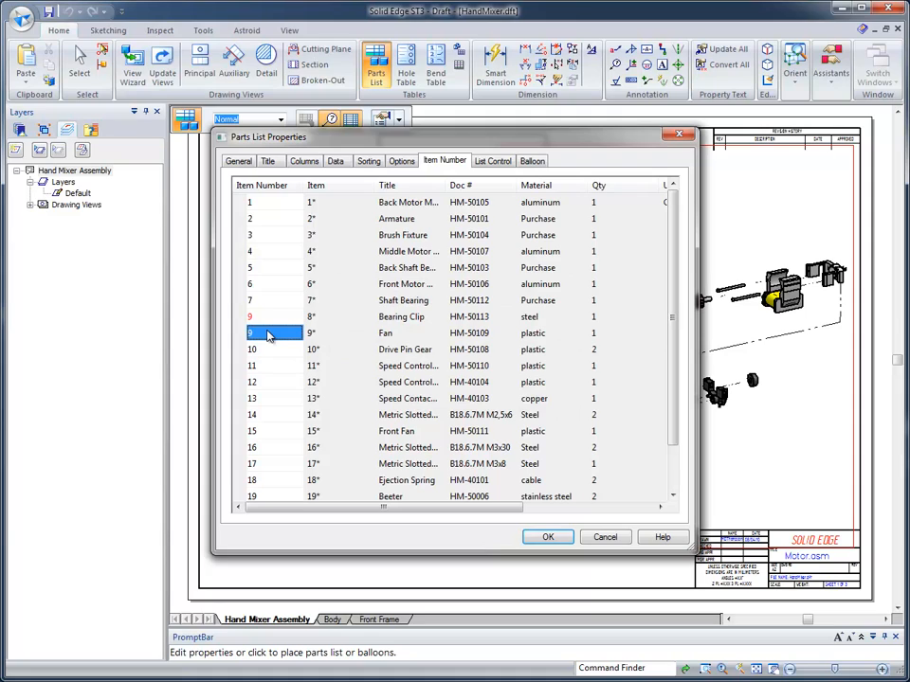
pyautogui.click(266, 349)
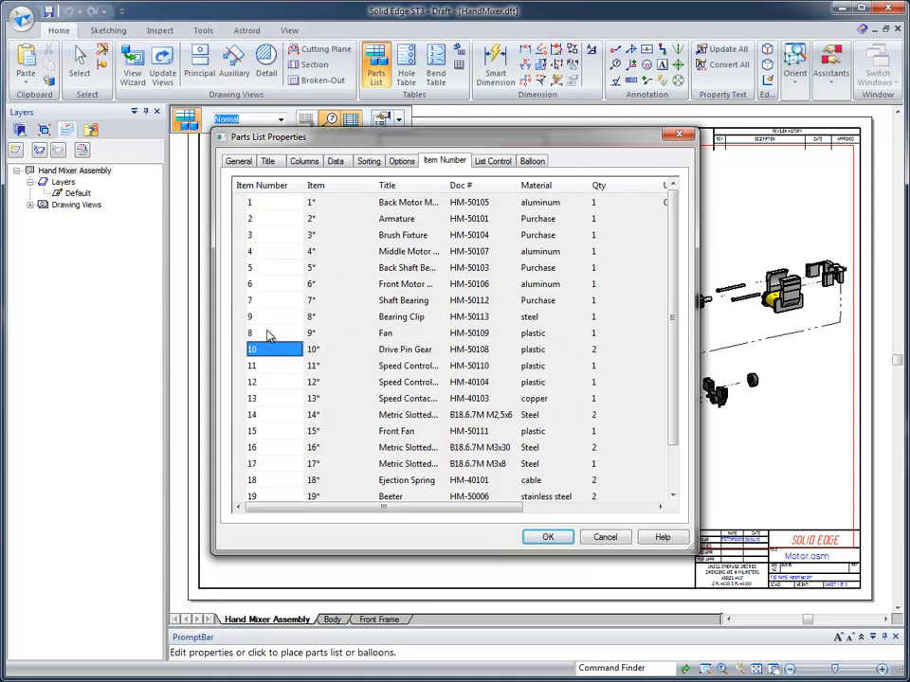
pyautogui.moveTo(561, 269)
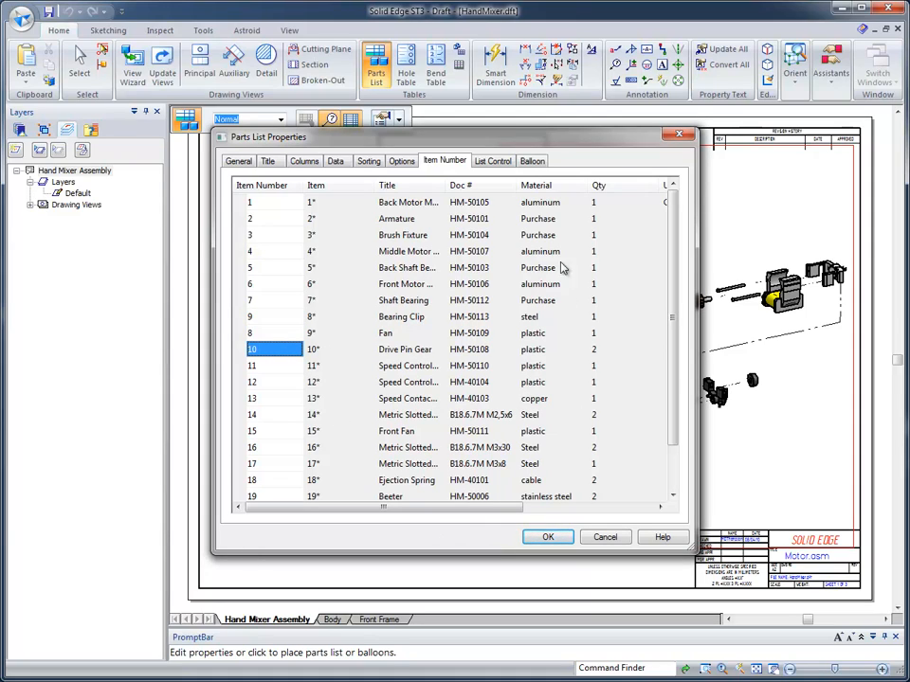
# - Review list-control and balloon settings and apply the parts list changes to the sheet
pyautogui.click(493, 159)
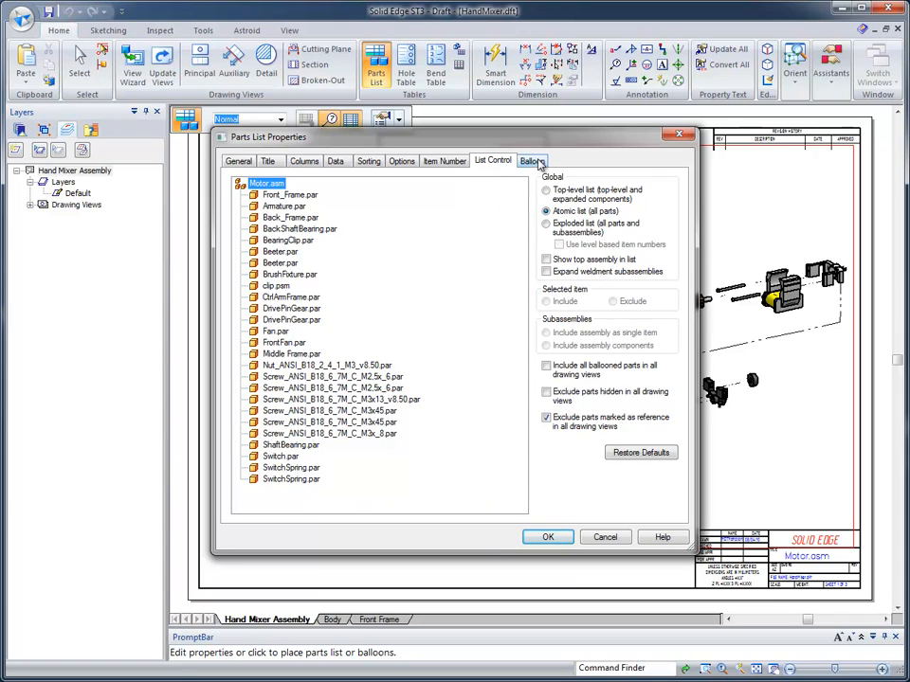
pyautogui.click(531, 159)
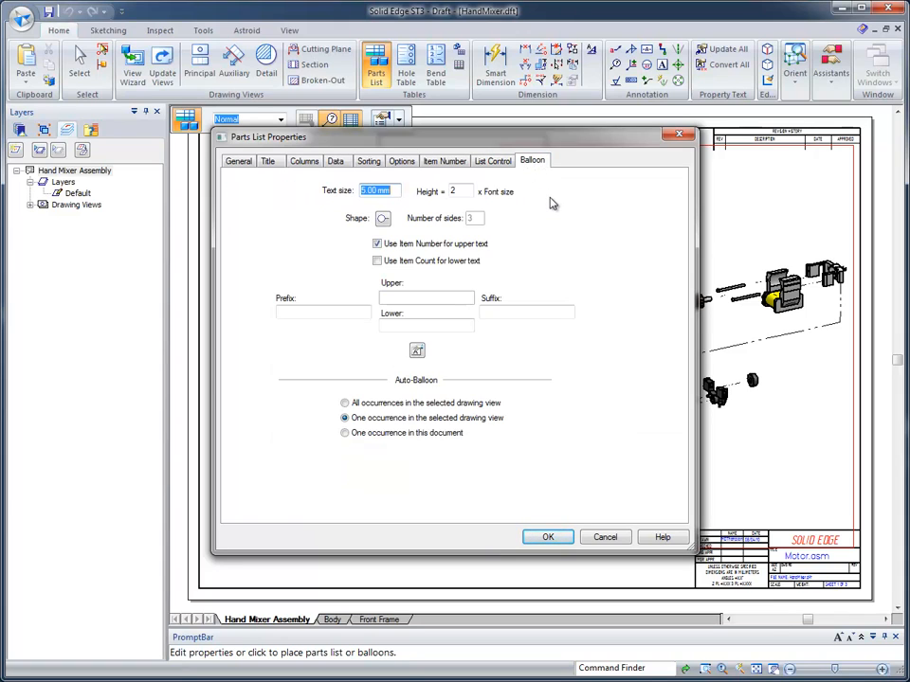
pyautogui.moveTo(417, 235)
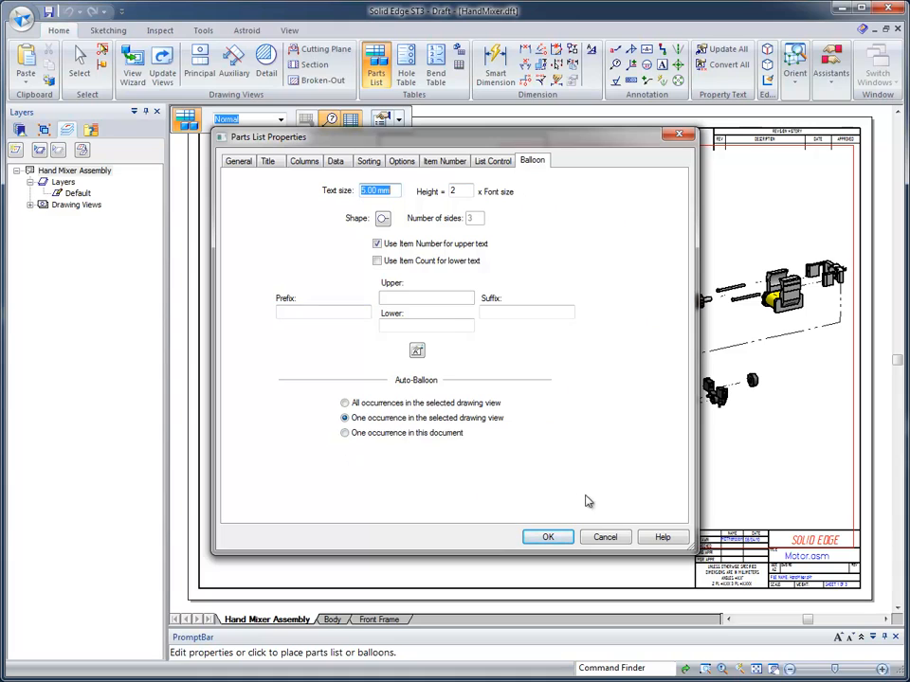
pyautogui.click(548, 536)
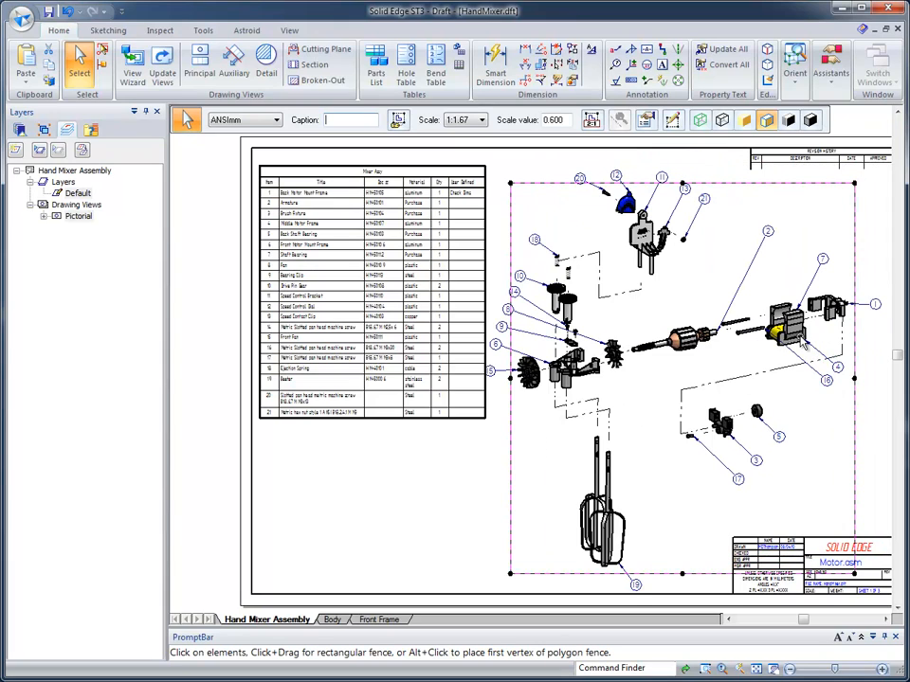
pyautogui.moveTo(819, 199)
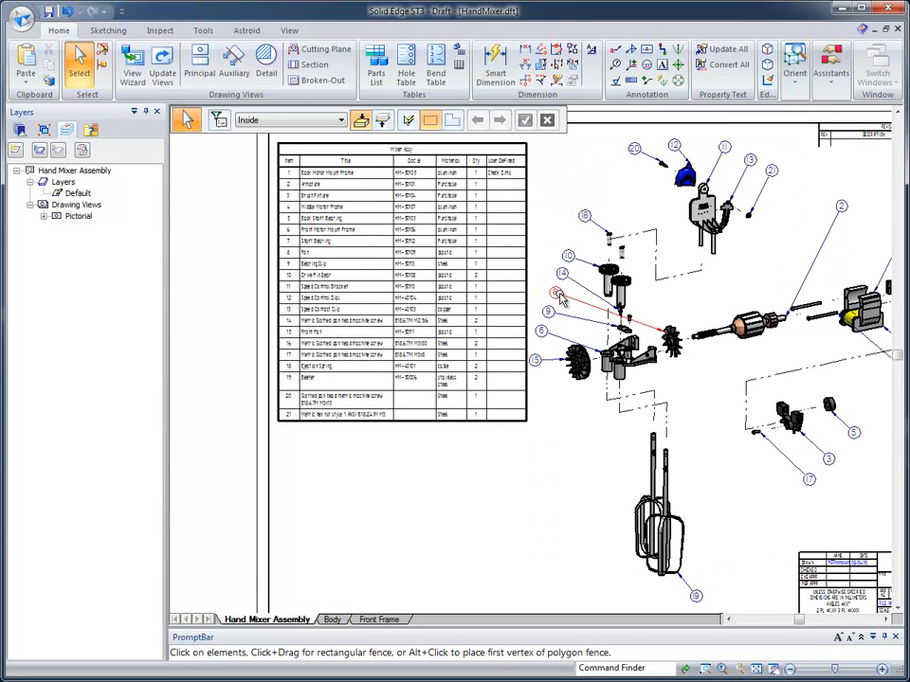
# - Swap one balloon's conflicting item number and update the parts list to match
pyautogui.click(555, 292)
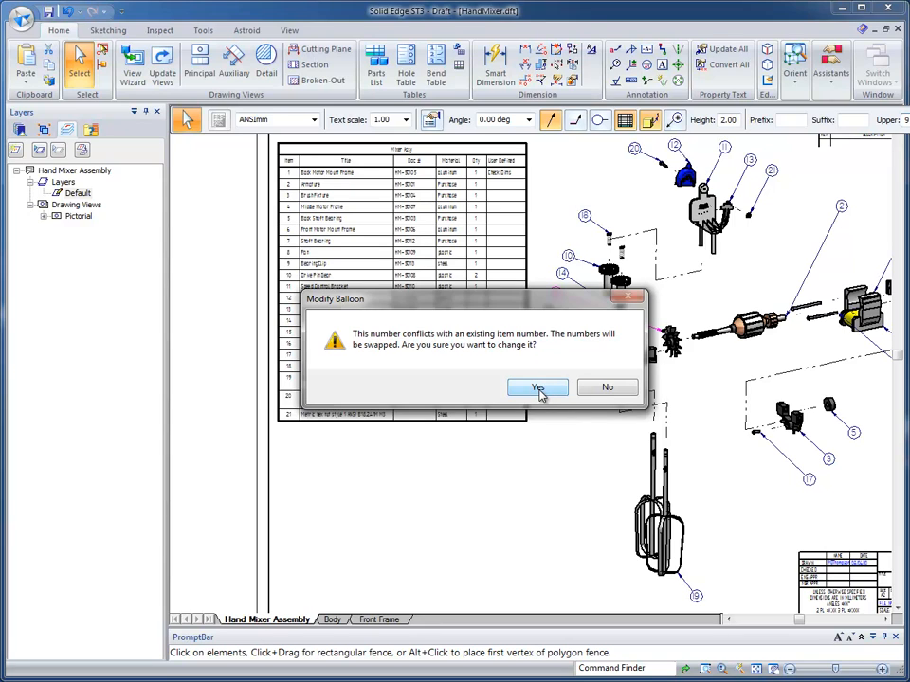
pyautogui.click(538, 387)
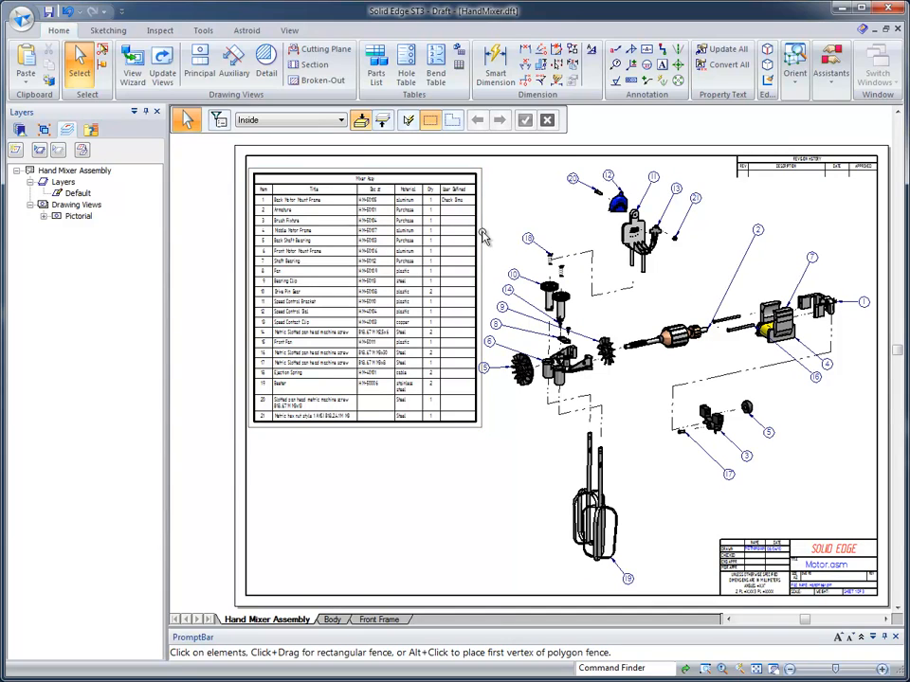
pyautogui.rightClick(364, 285)
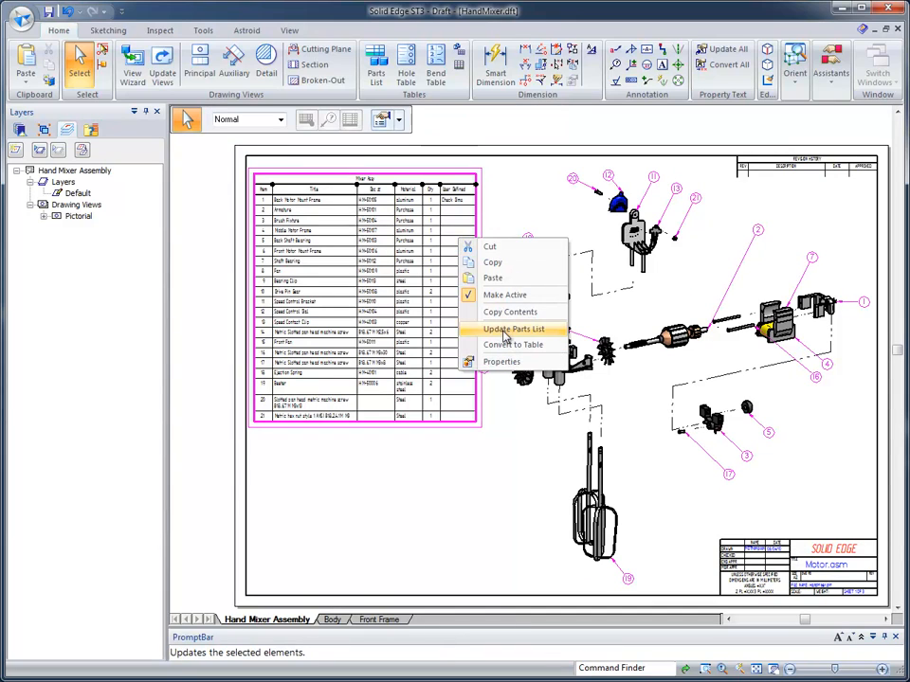
pyautogui.click(512, 330)
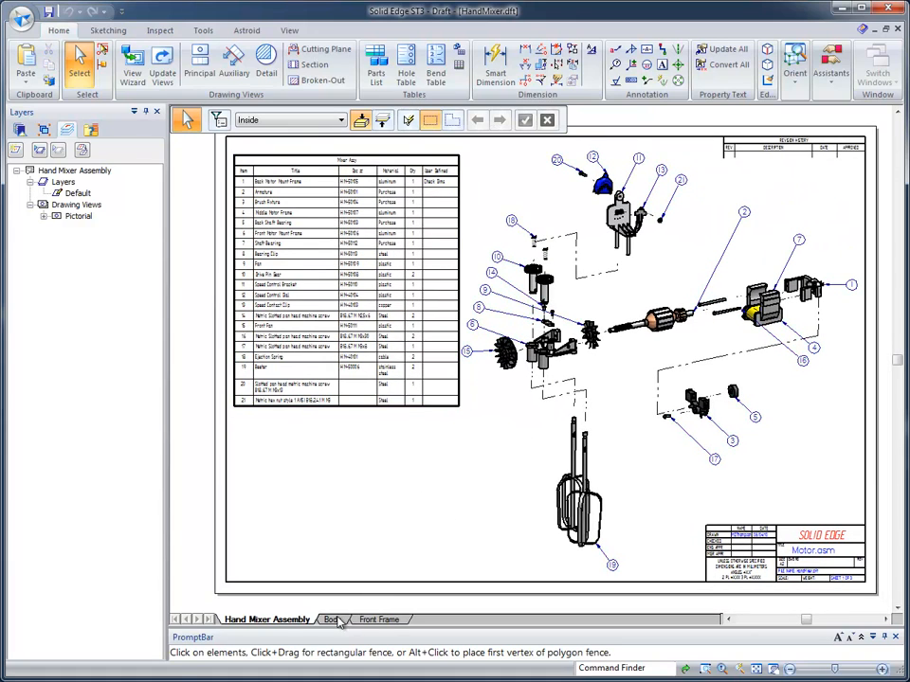
# - Switch to the Body sheet and pick the mixer body .par file as the empty views' source
pyautogui.click(334, 618)
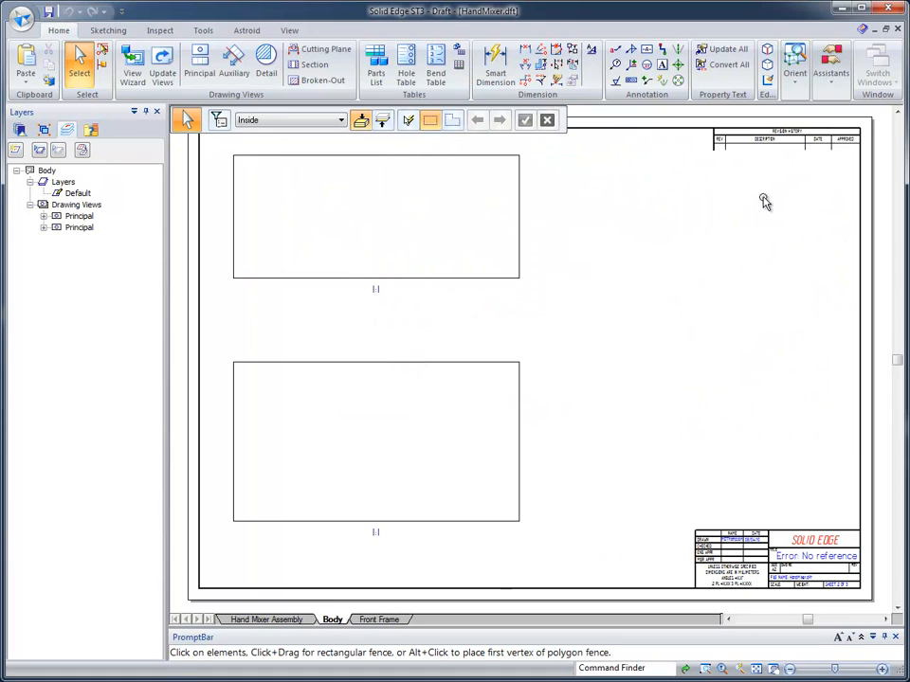
pyautogui.moveTo(660, 254)
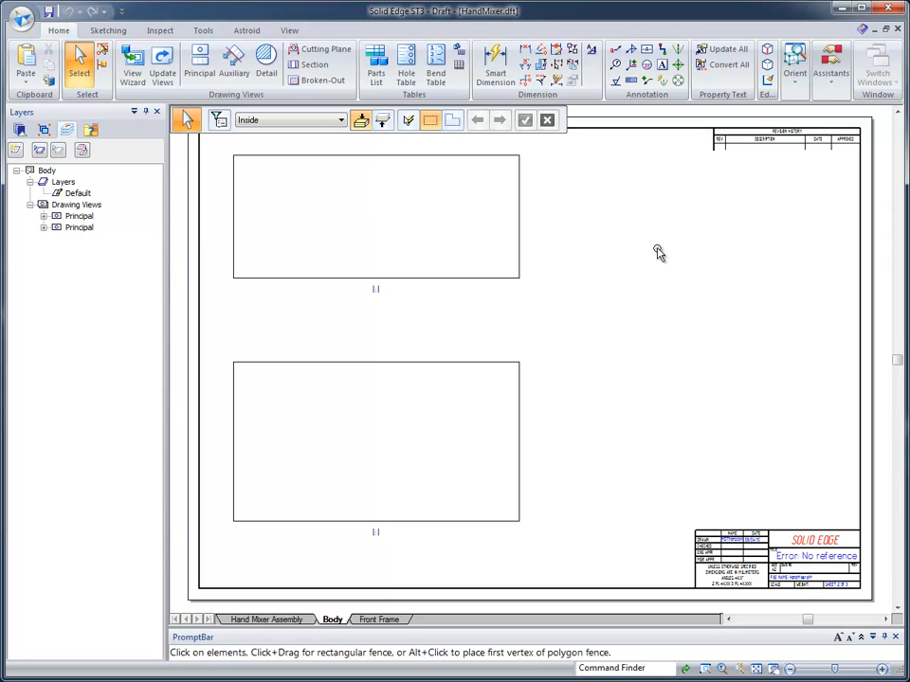
pyautogui.moveTo(671, 201)
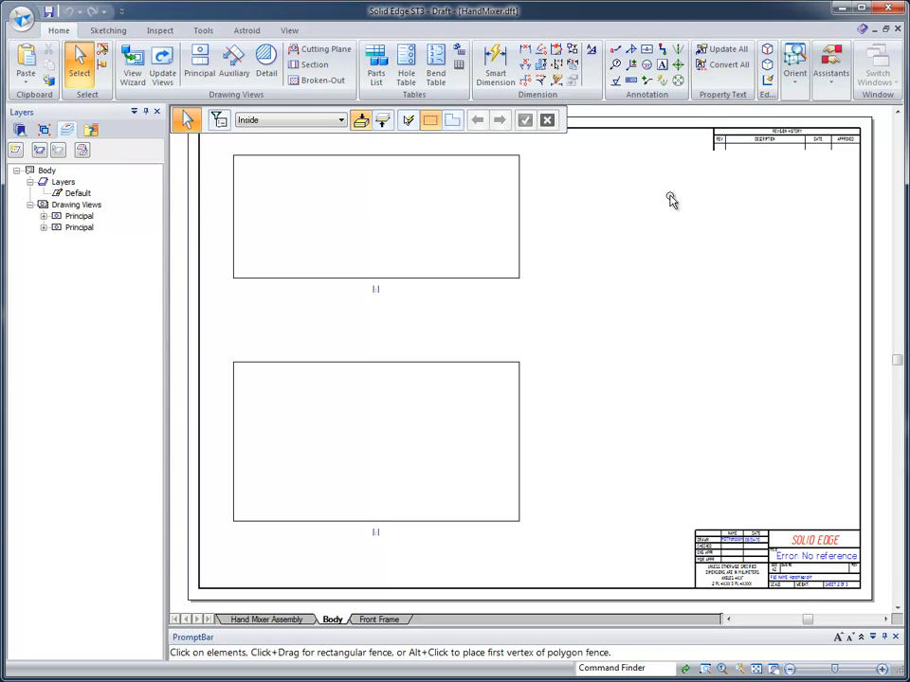
pyautogui.moveTo(637, 463)
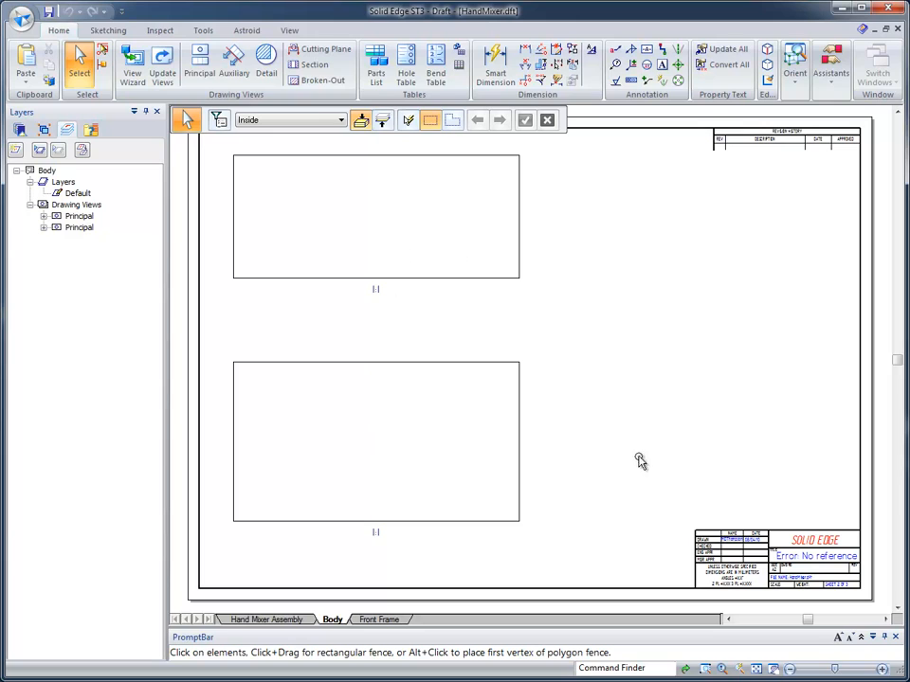
pyautogui.moveTo(144, 211)
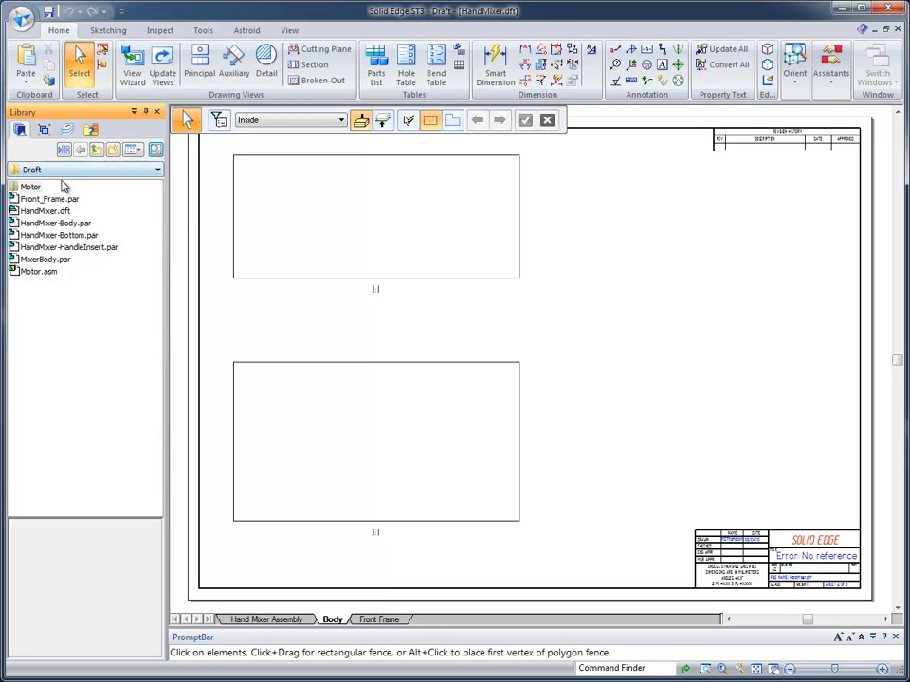
pyautogui.moveTo(53, 274)
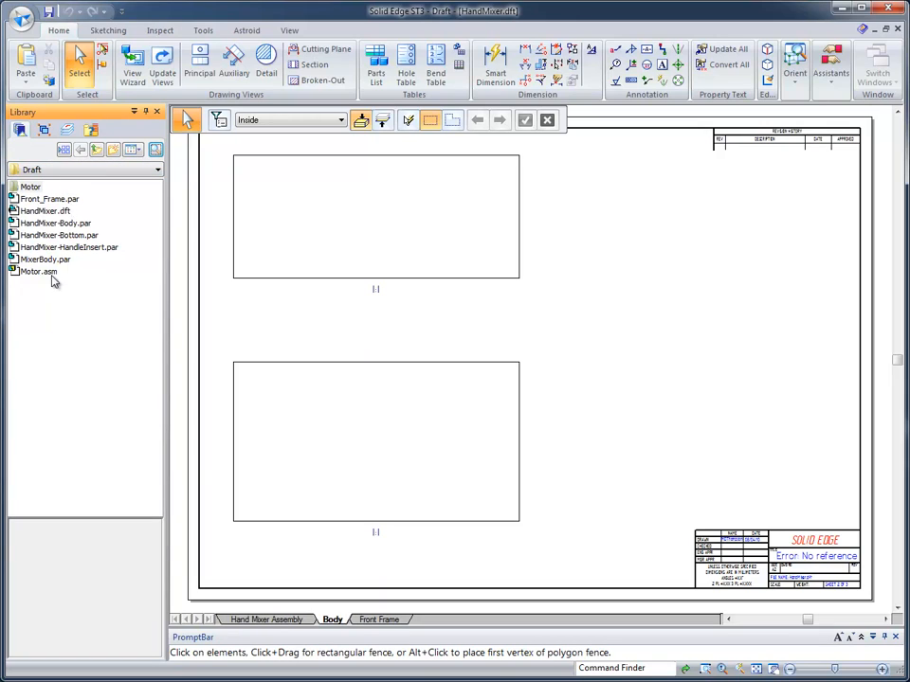
pyautogui.click(53, 224)
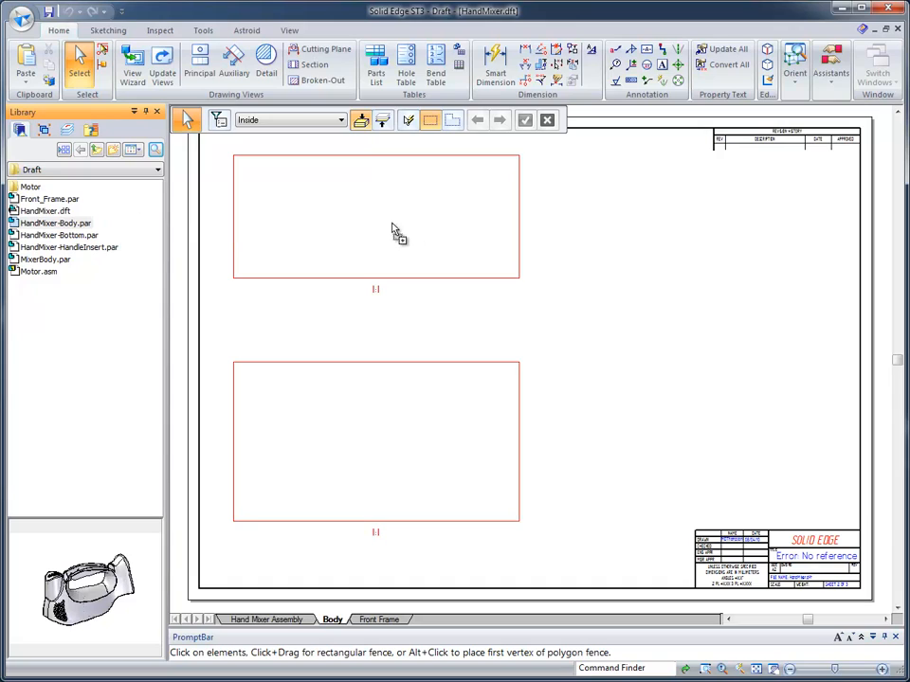
pyautogui.moveTo(451, 224)
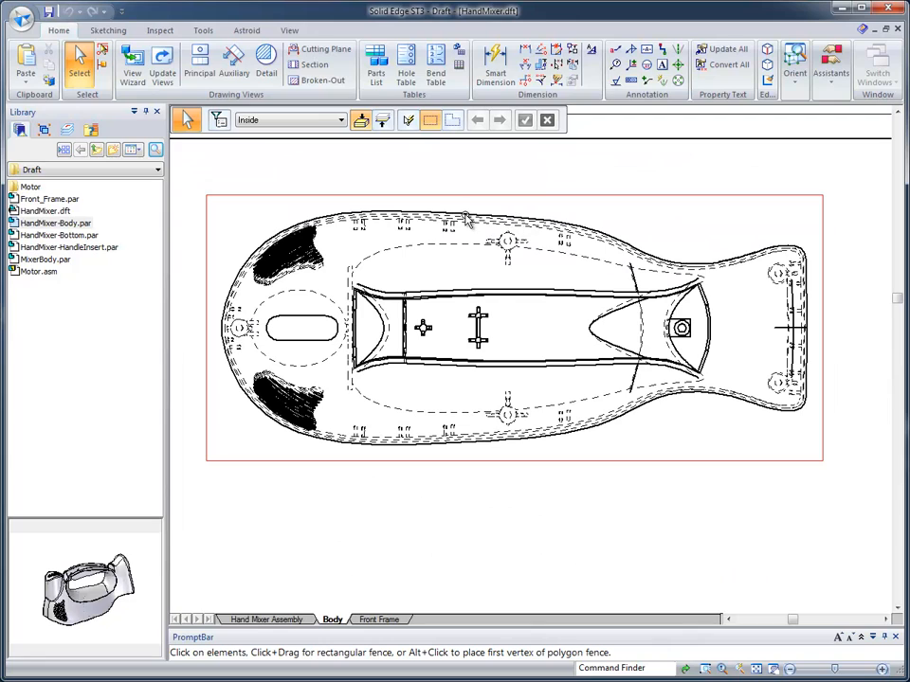
# - Give the mixer body top view the caption 'Mixer Body'
pyautogui.click(465, 218)
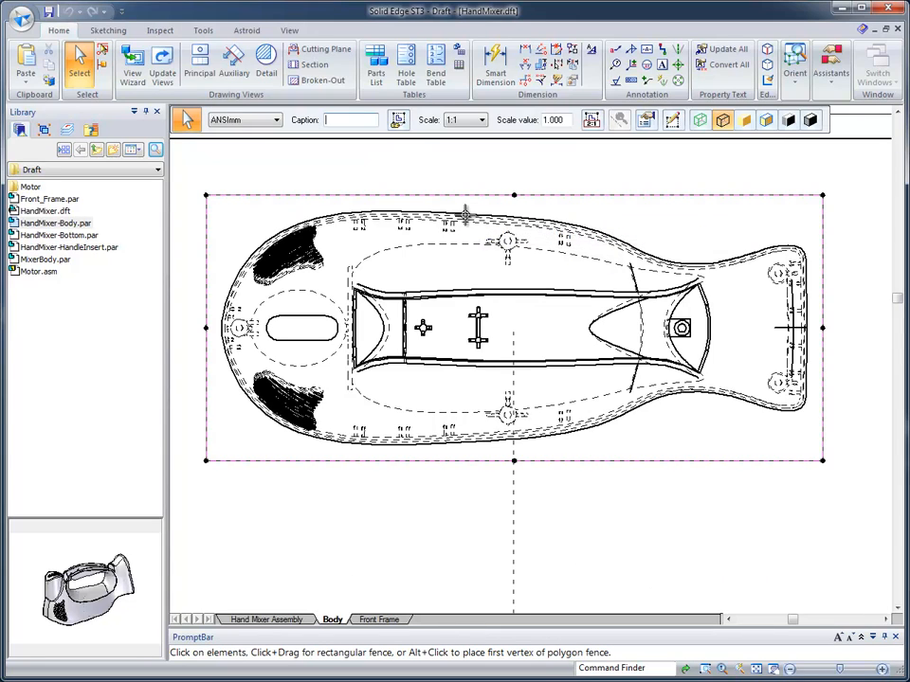
pyautogui.moveTo(642, 121)
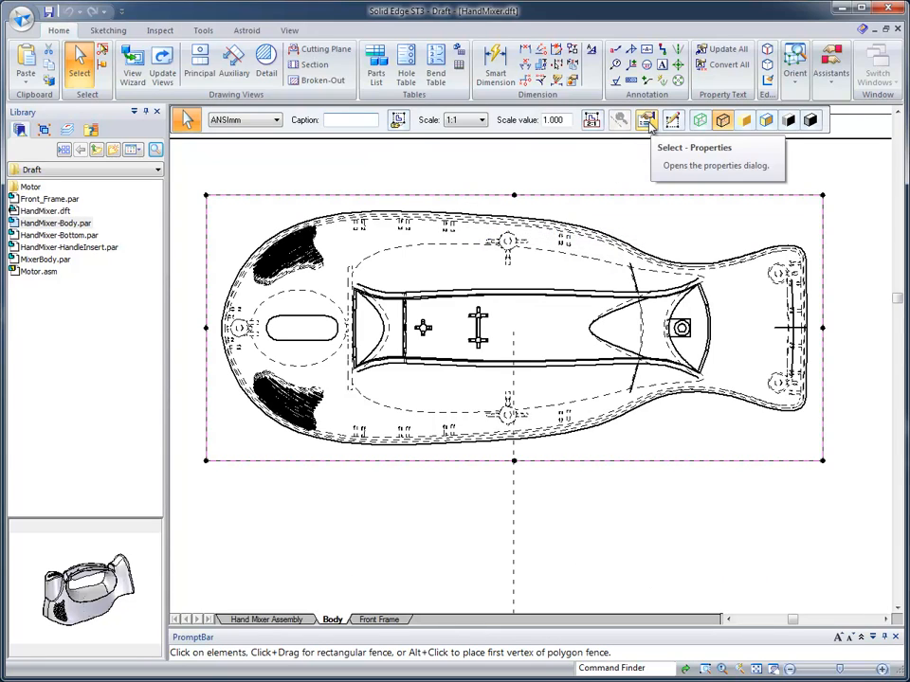
pyautogui.click(645, 119)
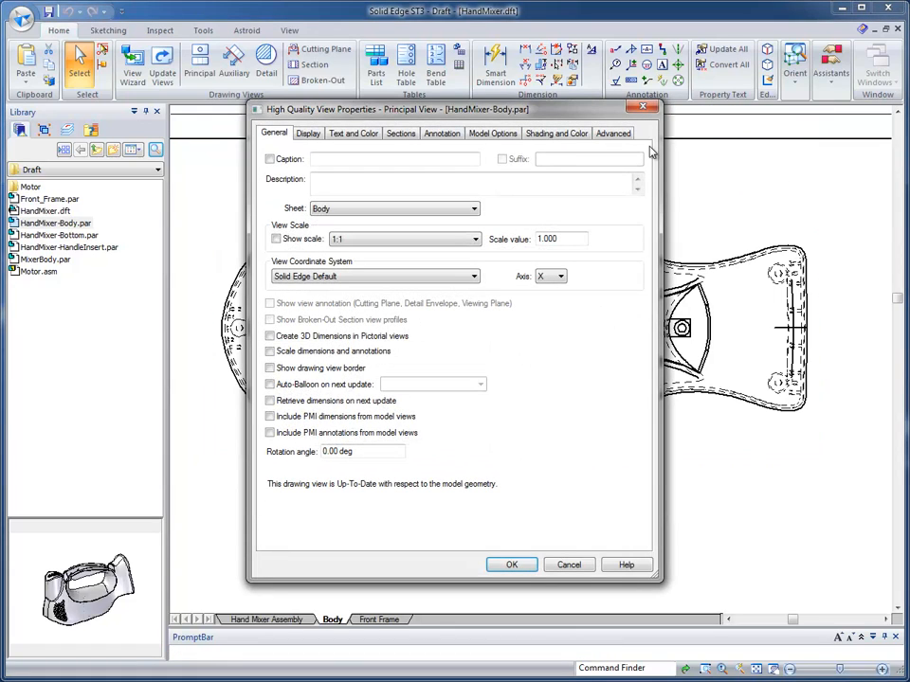
pyautogui.click(269, 160)
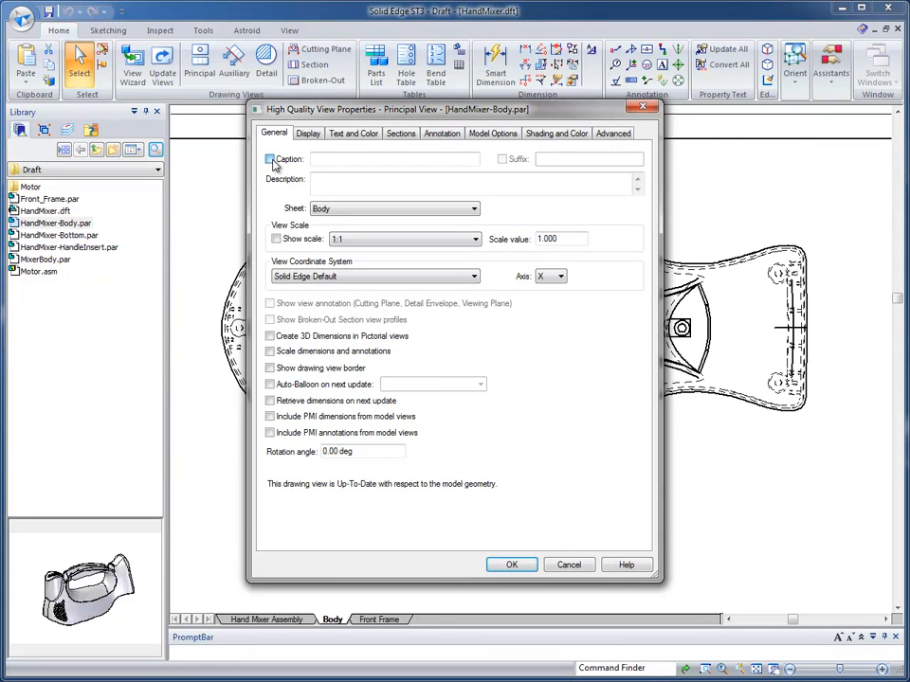
pyautogui.click(269, 159)
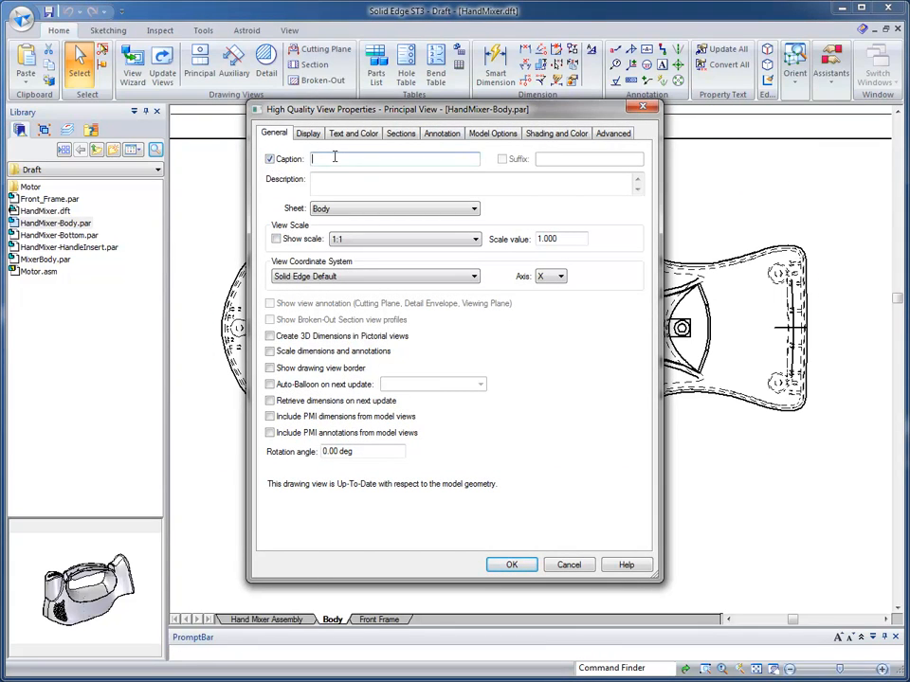
pyautogui.write('Mixer Body')
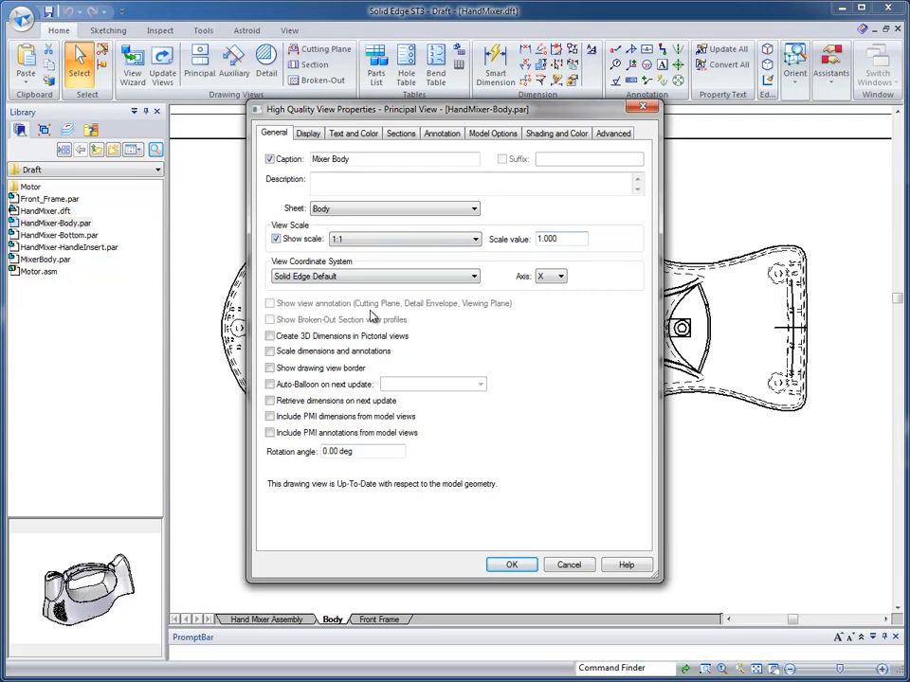
pyautogui.moveTo(364, 337)
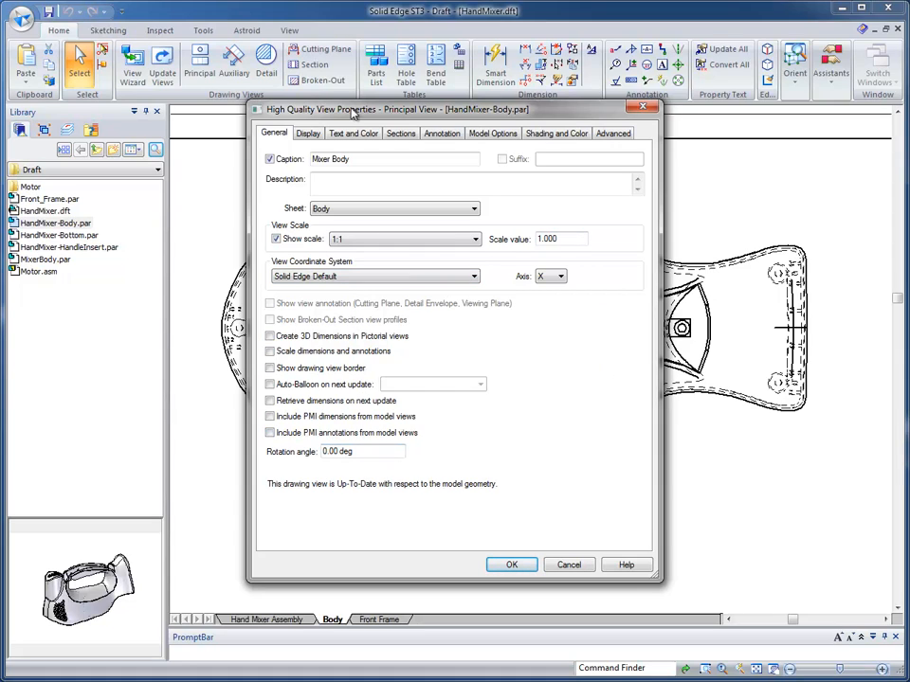
# - Choose a hidden edge style for the view, accept the defaults warning, and apply the properties
pyautogui.click(308, 133)
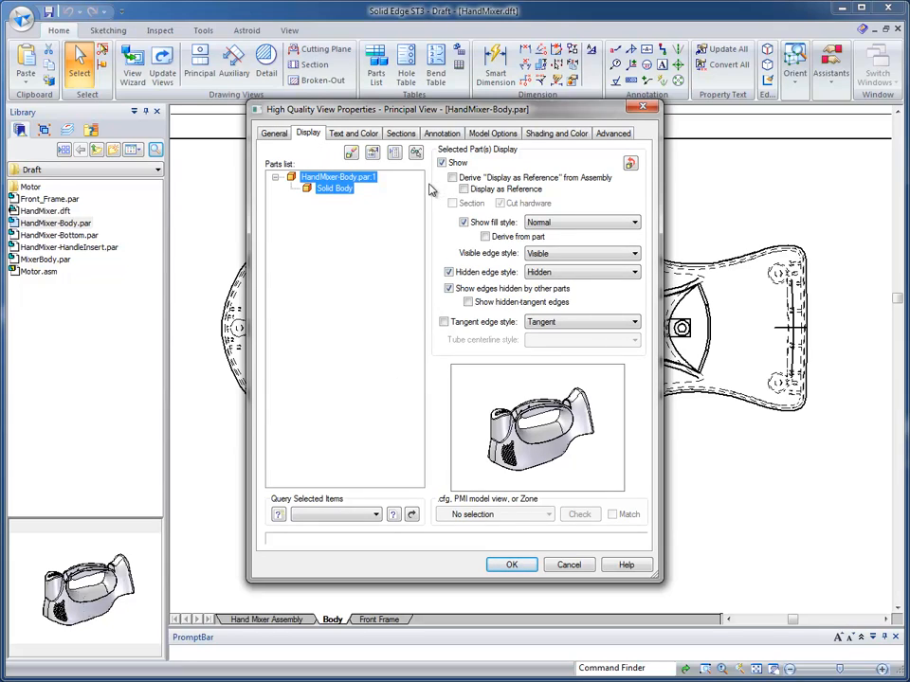
pyautogui.moveTo(431, 193)
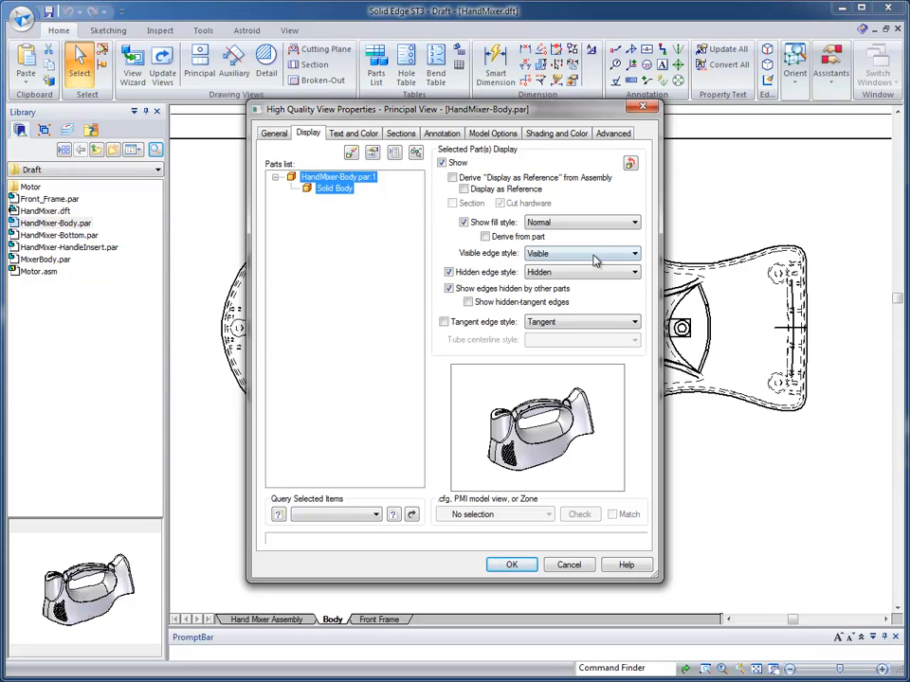
pyautogui.click(633, 273)
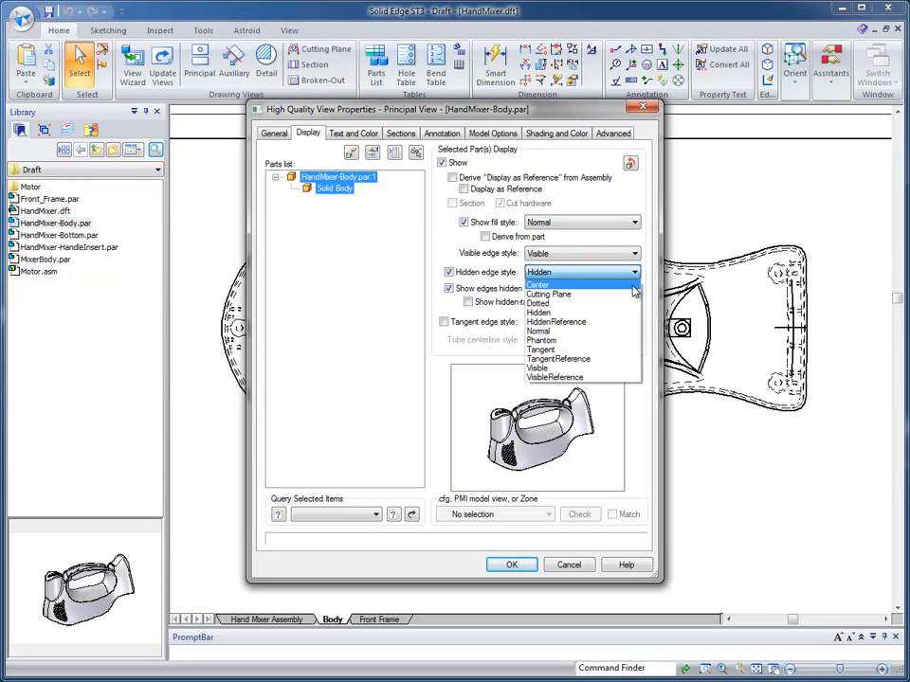
pyautogui.moveTo(541, 349)
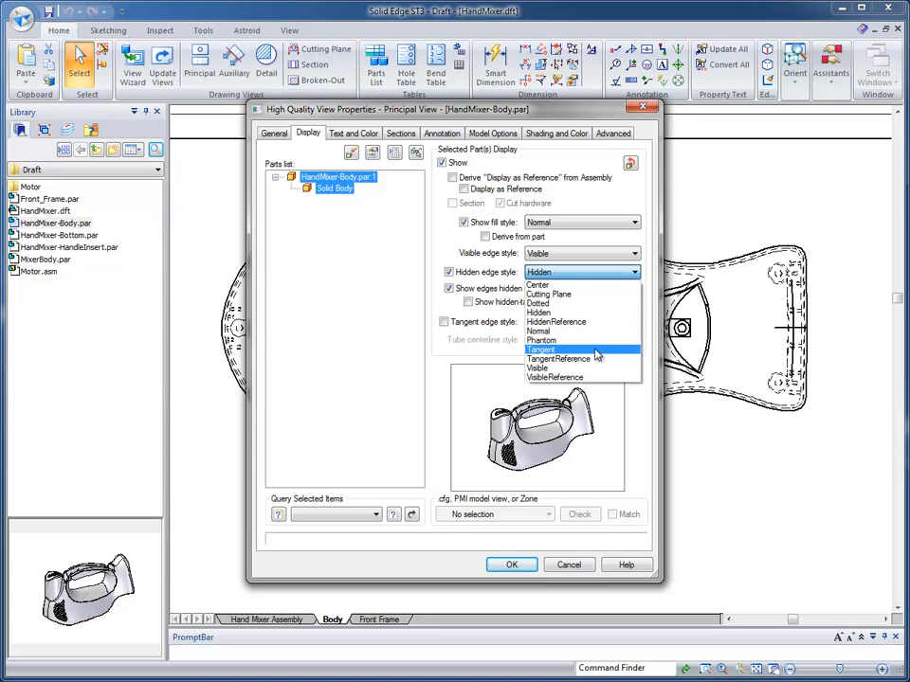
pyautogui.click(540, 348)
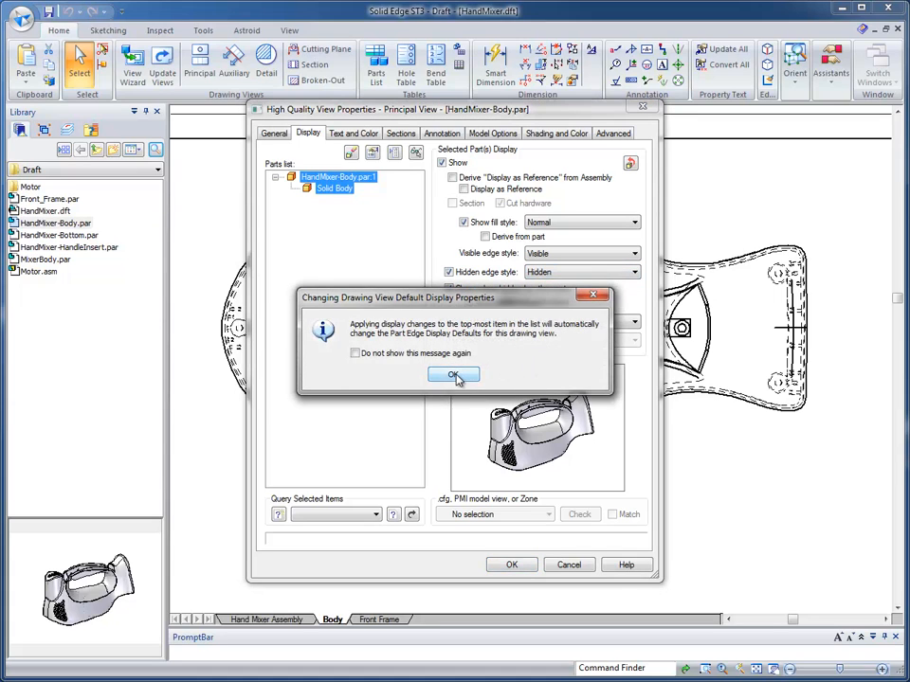
pyautogui.click(455, 376)
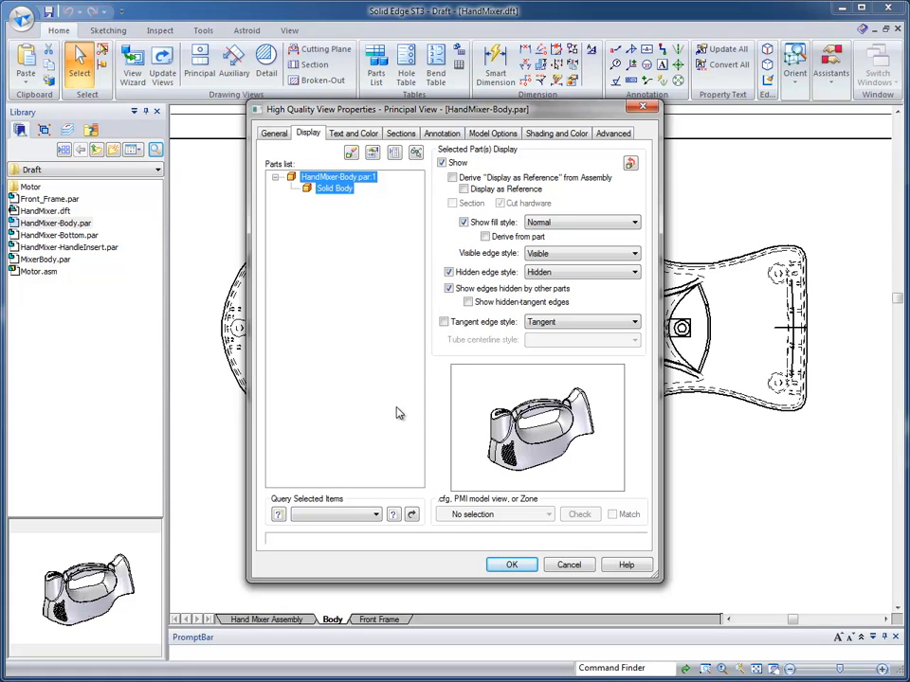
pyautogui.moveTo(386, 402)
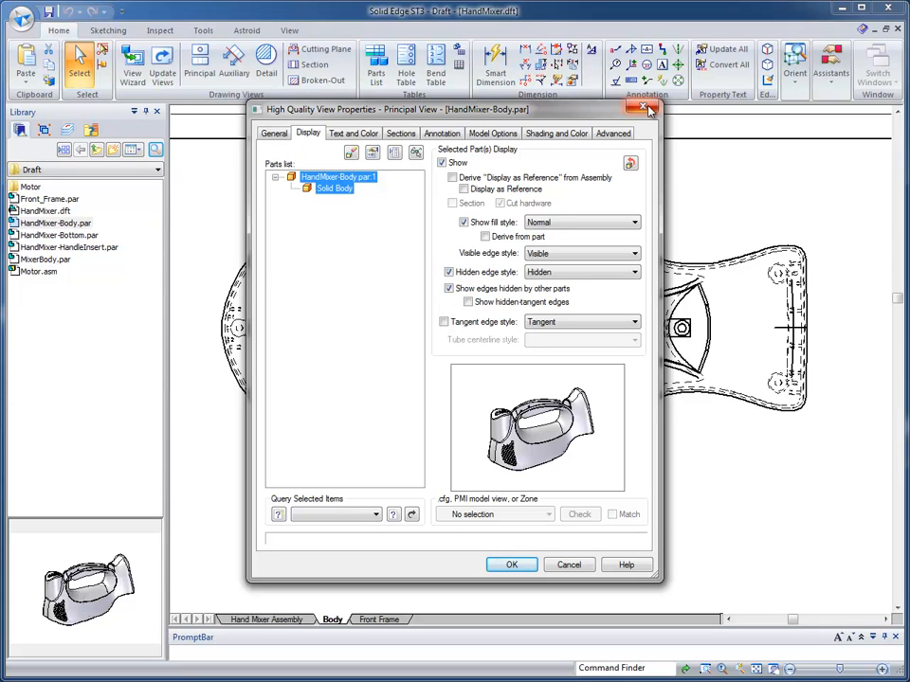
pyautogui.moveTo(652, 108)
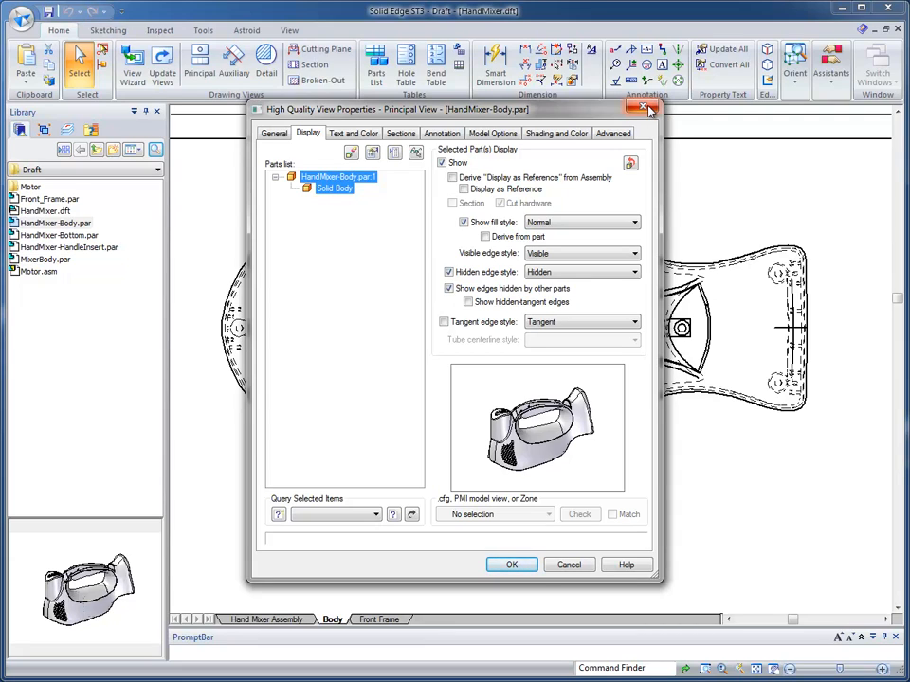
pyautogui.click(512, 565)
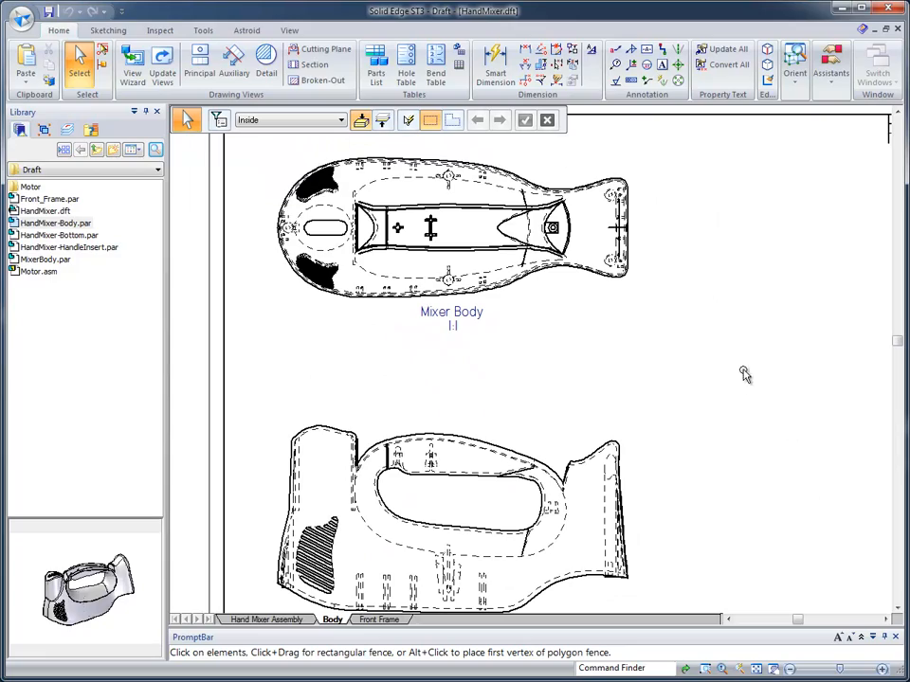
pyautogui.moveTo(733, 348)
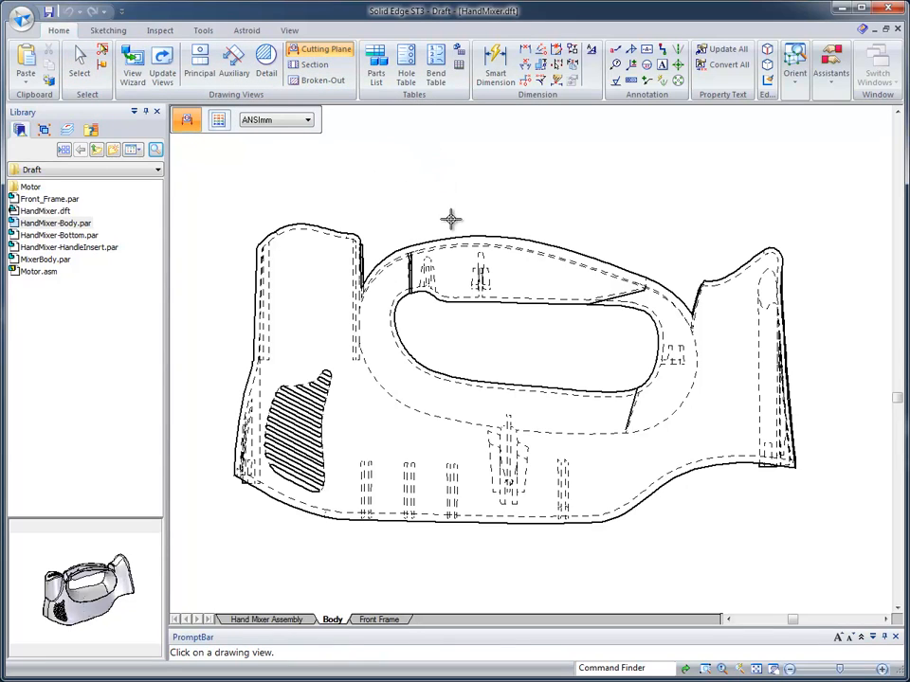
# - Draw a vertical cutting plane line through the left end of the front view
pyautogui.click(464, 237)
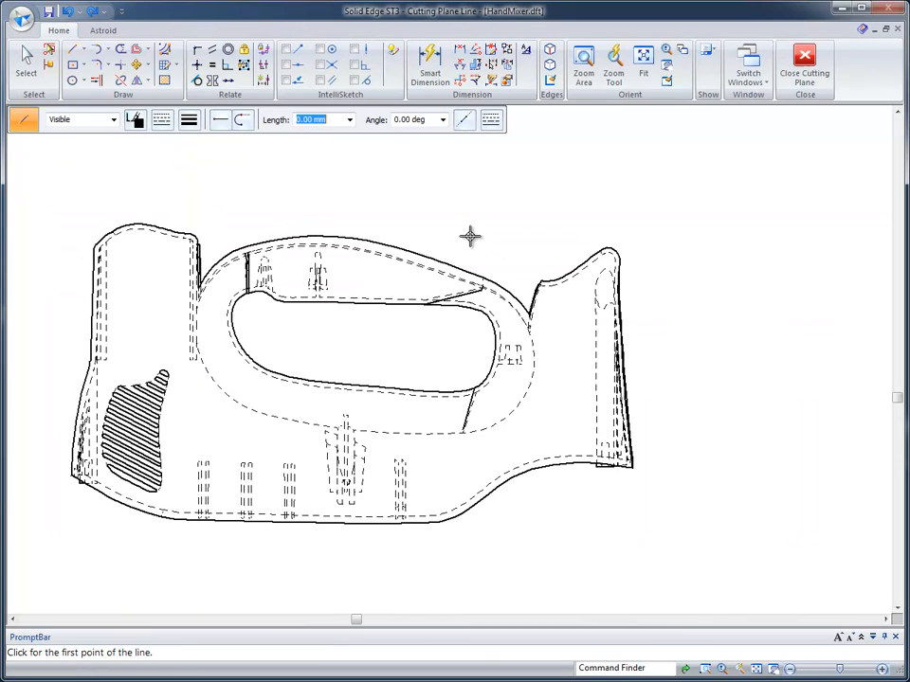
pyautogui.moveTo(257, 178)
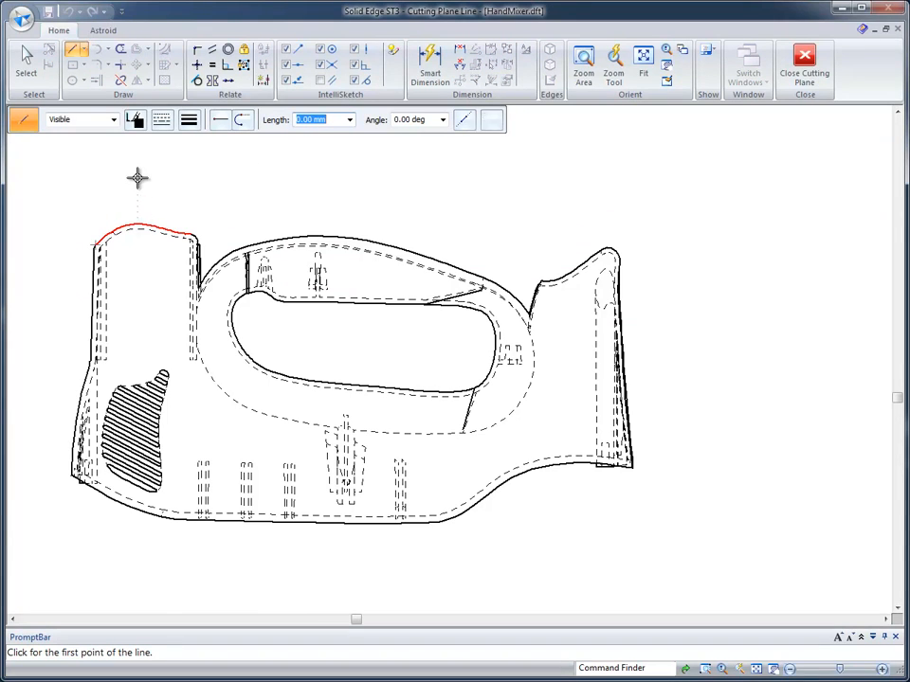
pyautogui.click(136, 178)
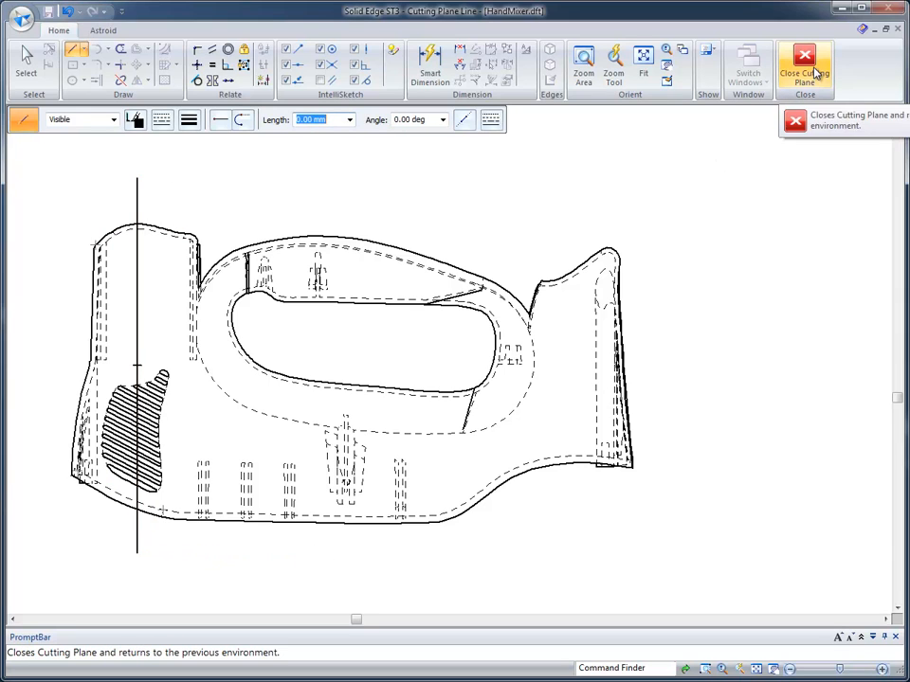
# - Finish cutting plane A–A, add stepped cutting plane B–B through the front view's middle, ready for sectioning
pyautogui.click(800, 58)
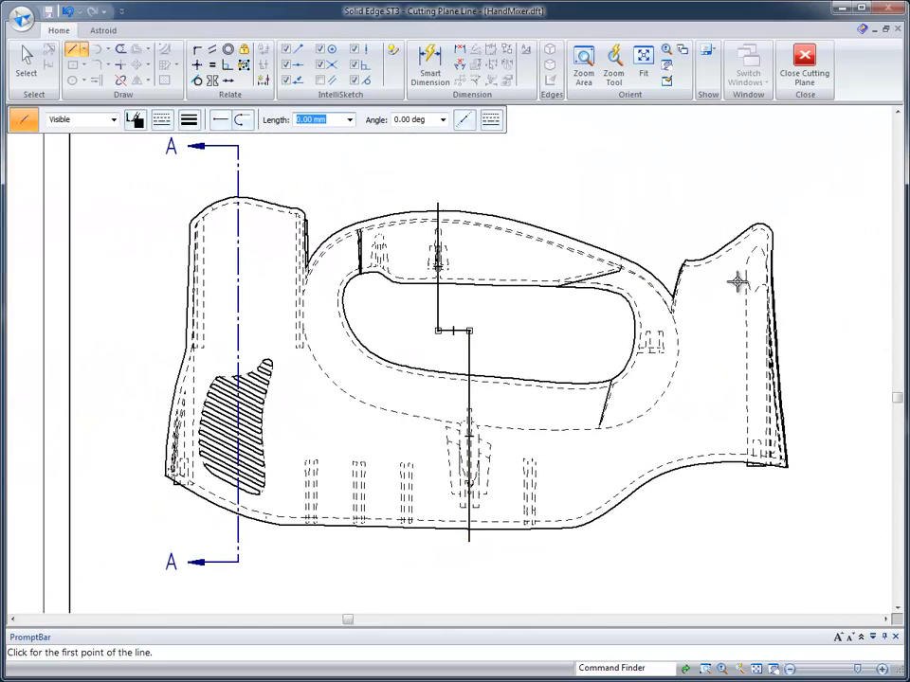
pyautogui.click(800, 58)
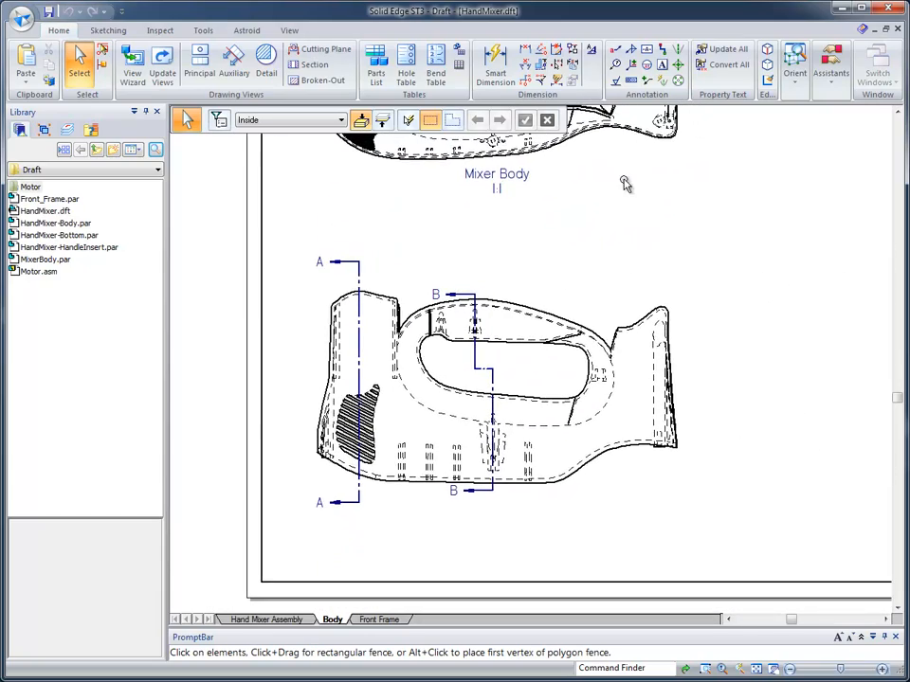
pyautogui.click(315, 65)
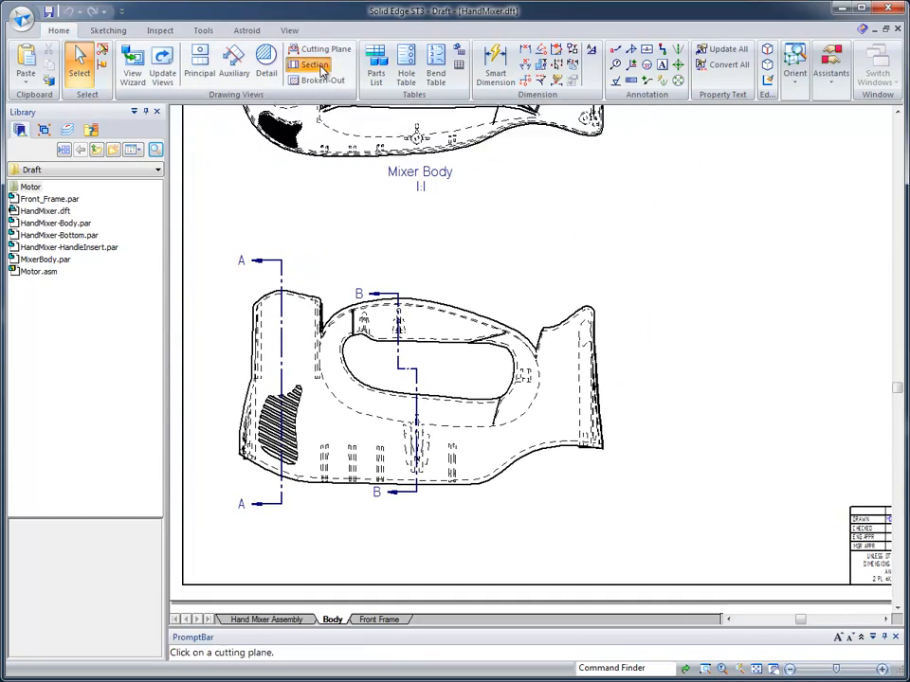